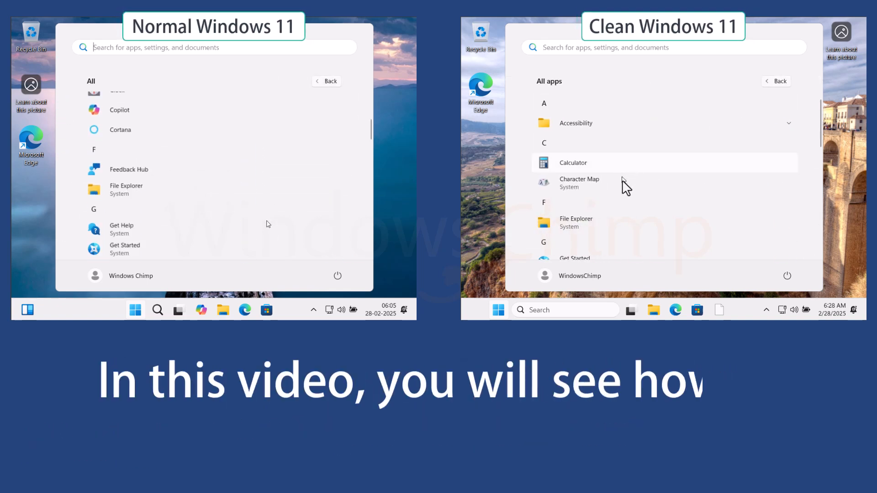
Show the Start menu's pinned apps pages and the full All apps list.
scroll(down, 3)
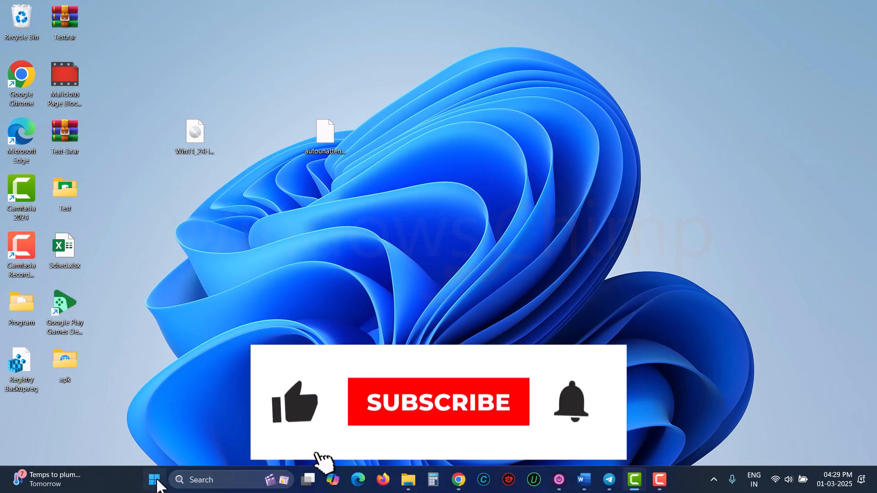
click(155, 480)
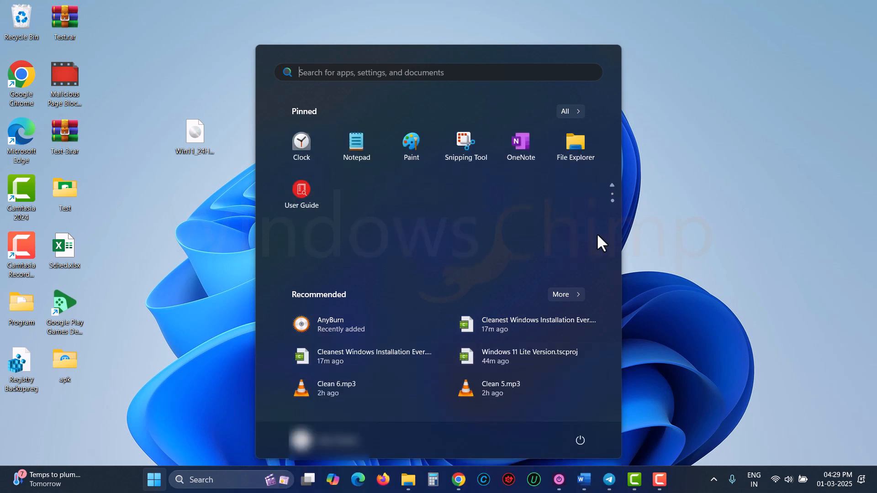
click(565, 110)
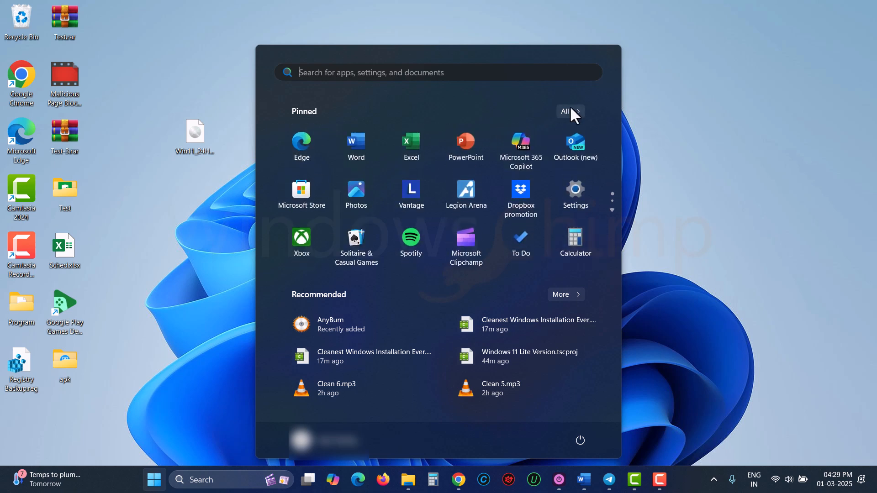
click(564, 112)
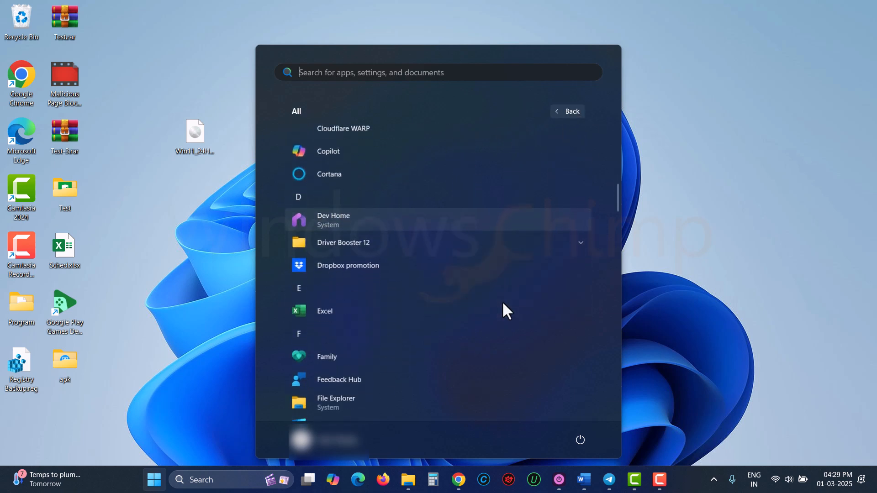
Scroll through the All apps list to review the preinstalled programs.
scroll(down, 3)
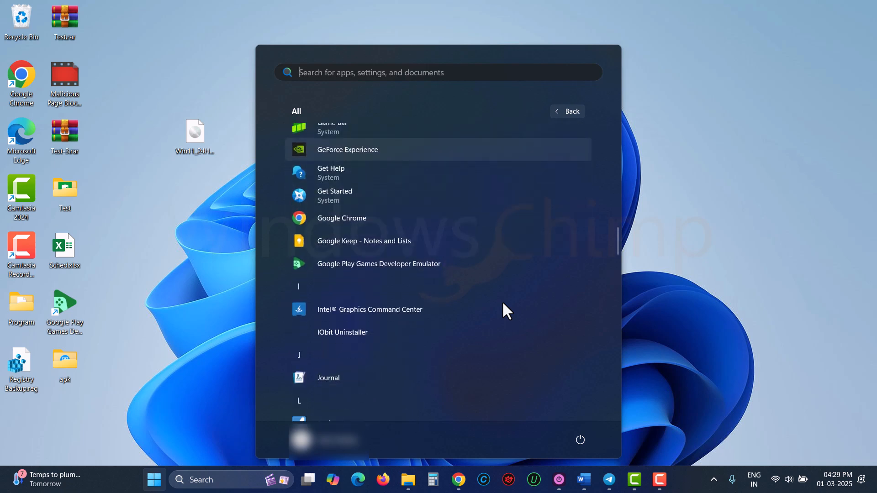
scroll(down, 3)
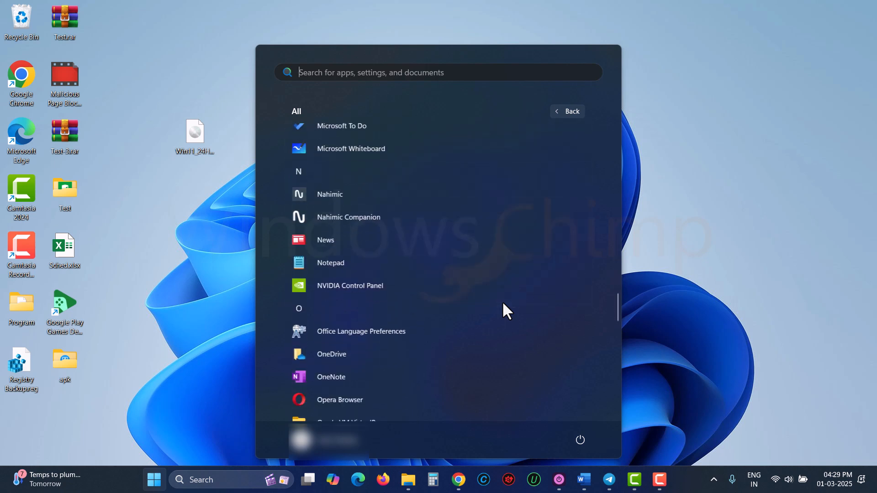
scroll(down, 3)
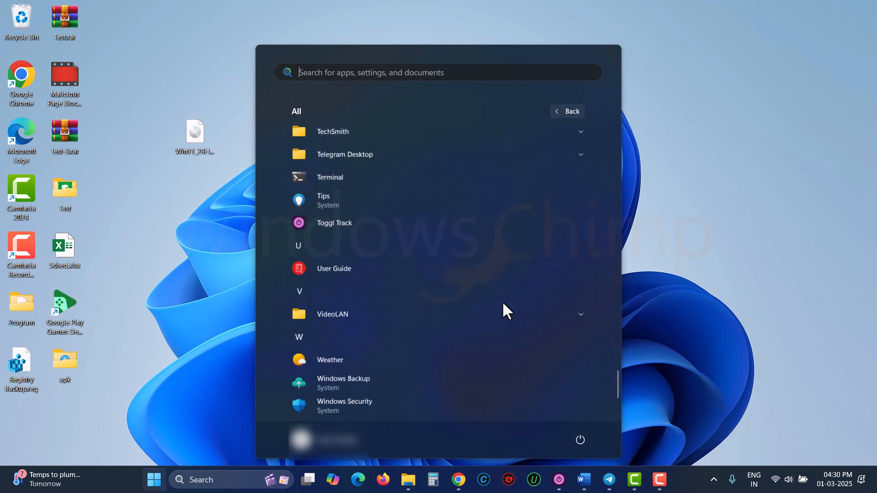
scroll(down, 3)
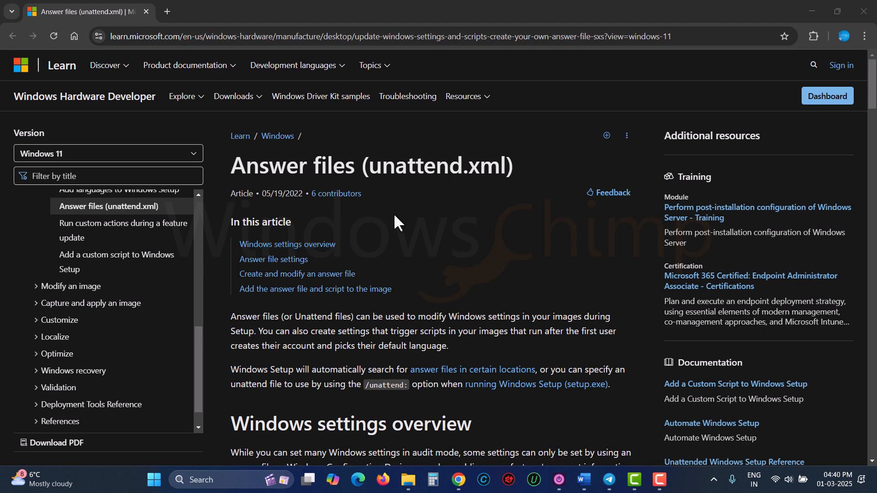
scroll(down, 3)
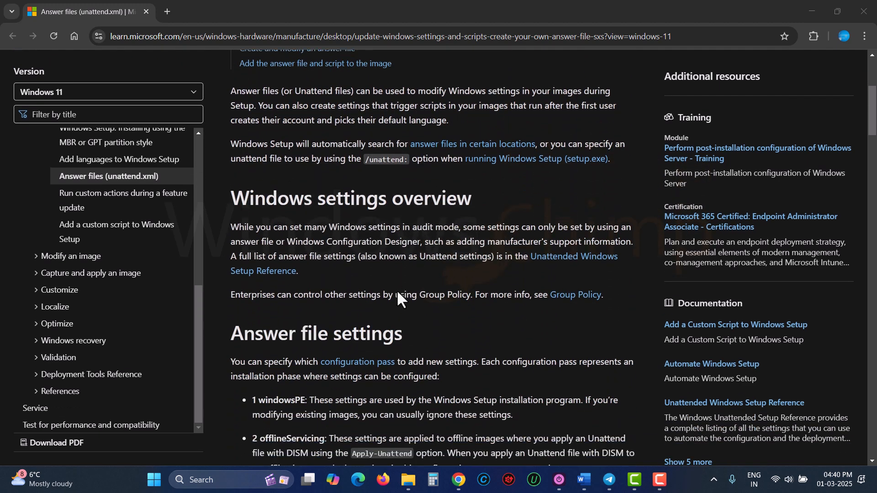
scroll(down, 3)
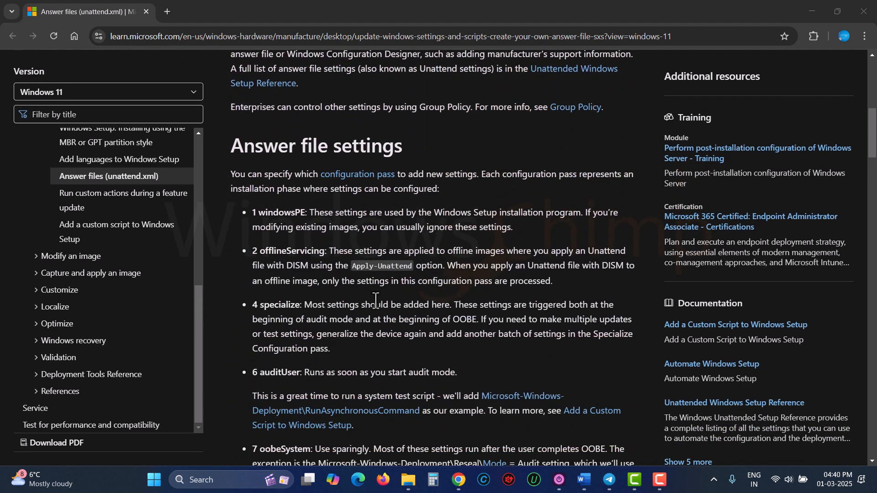
scroll(down, 3)
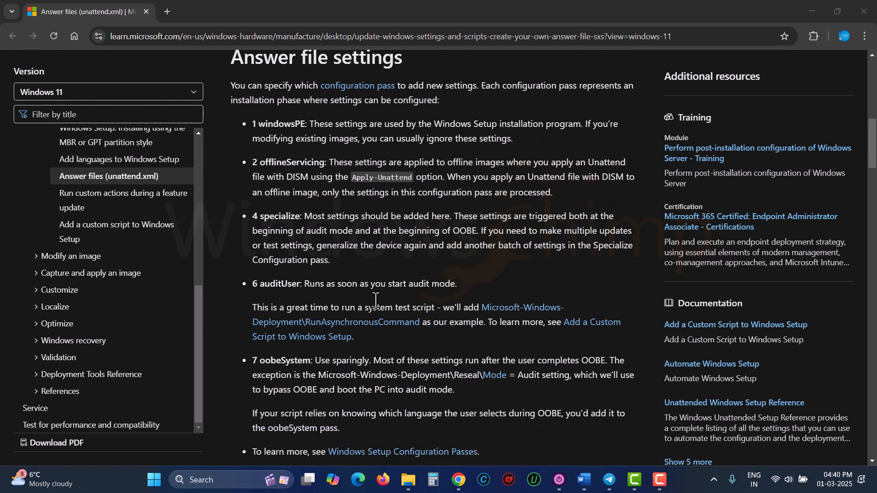
scroll(down, 3)
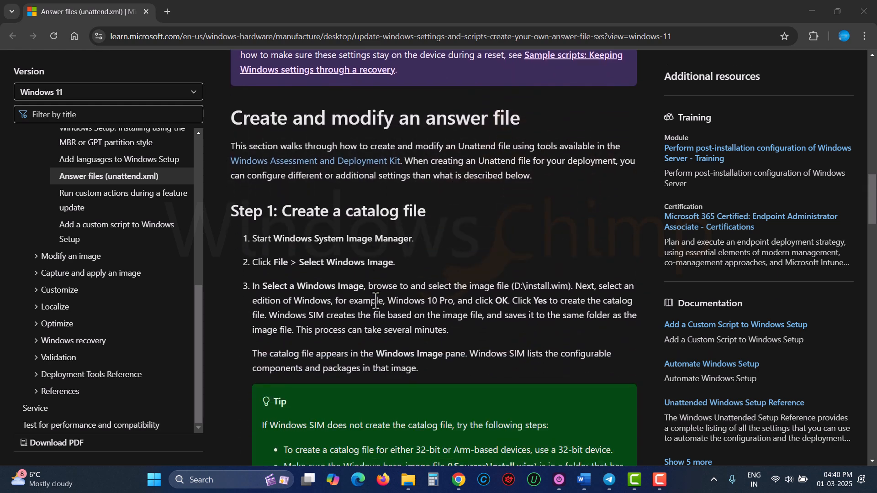
scroll(down, 3)
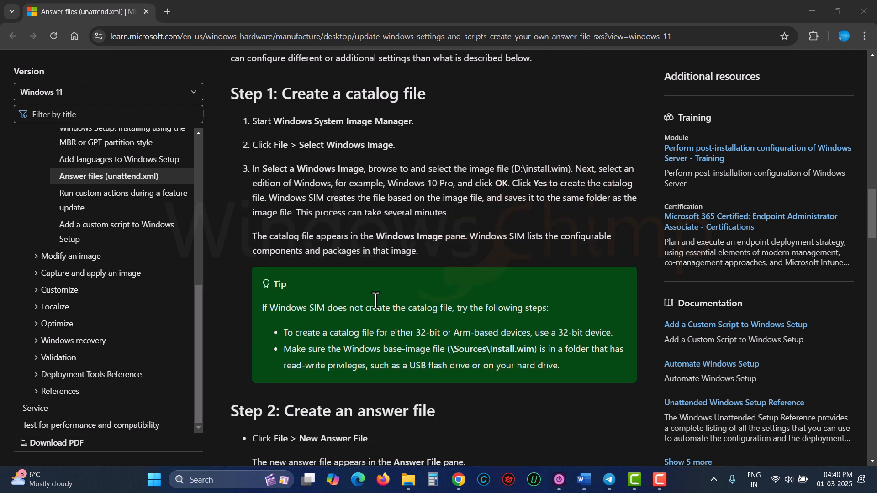
scroll(down, 3)
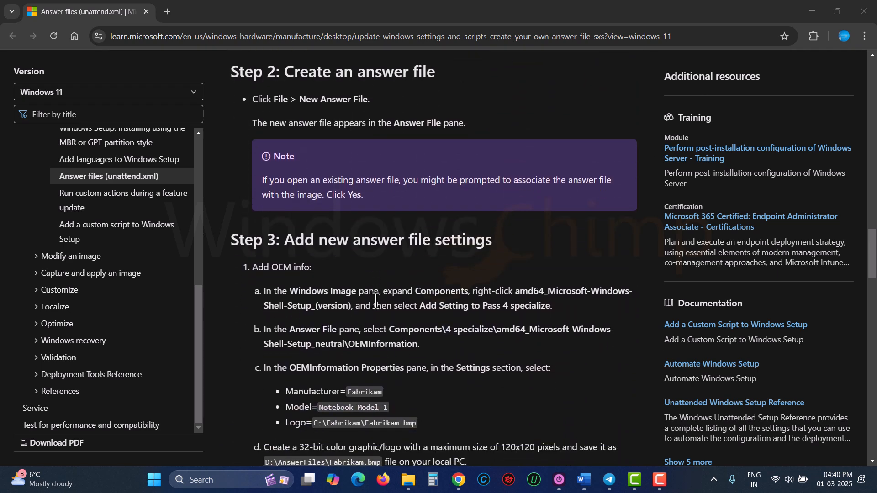
mouse_move(422, 306)
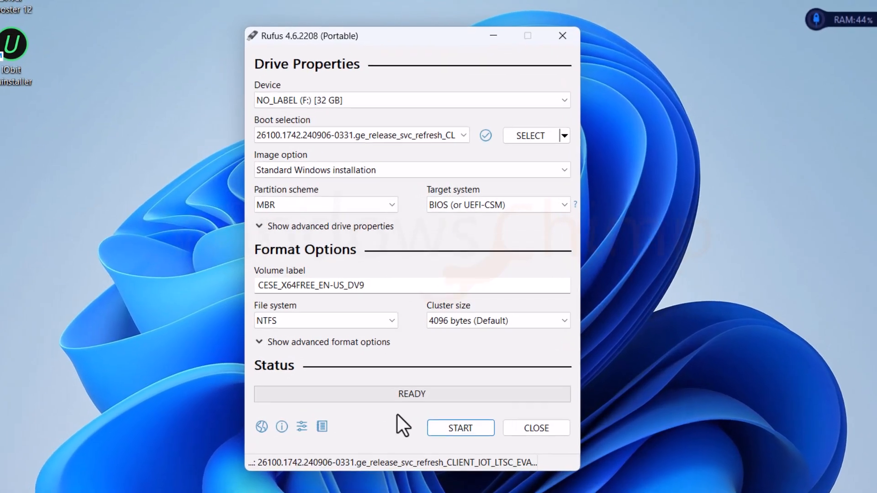
Start writing the Windows image so Rufus shows its Windows User Experience options.
click(460, 428)
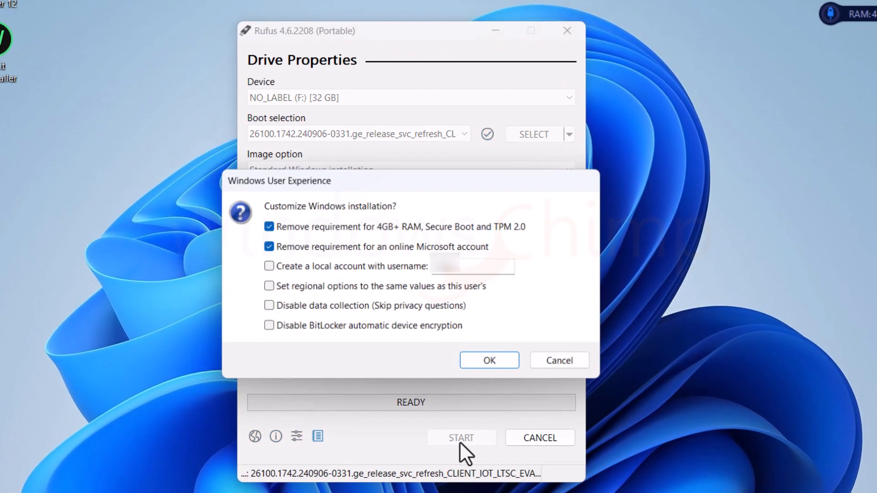
mouse_move(311, 240)
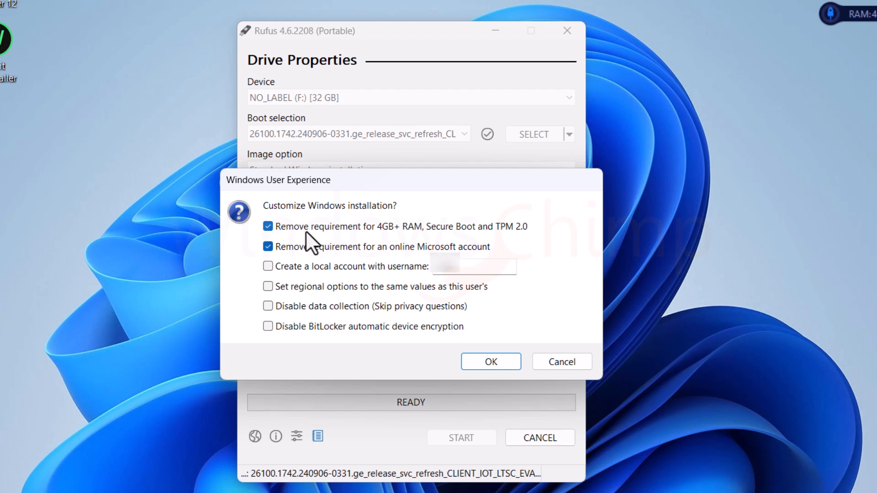
mouse_move(440, 245)
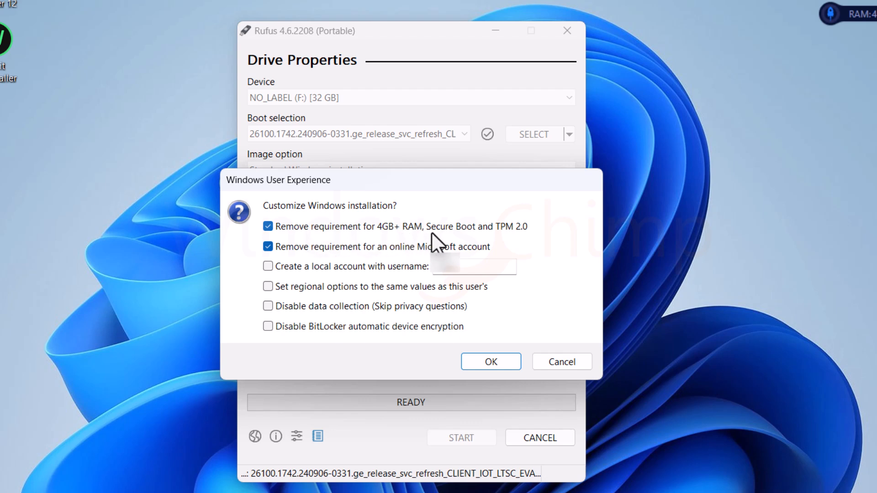
mouse_move(490, 240)
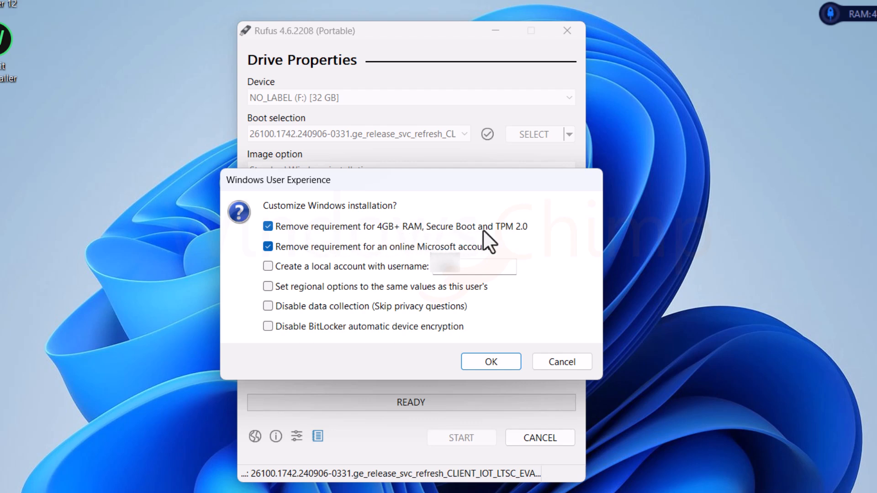
mouse_move(397, 263)
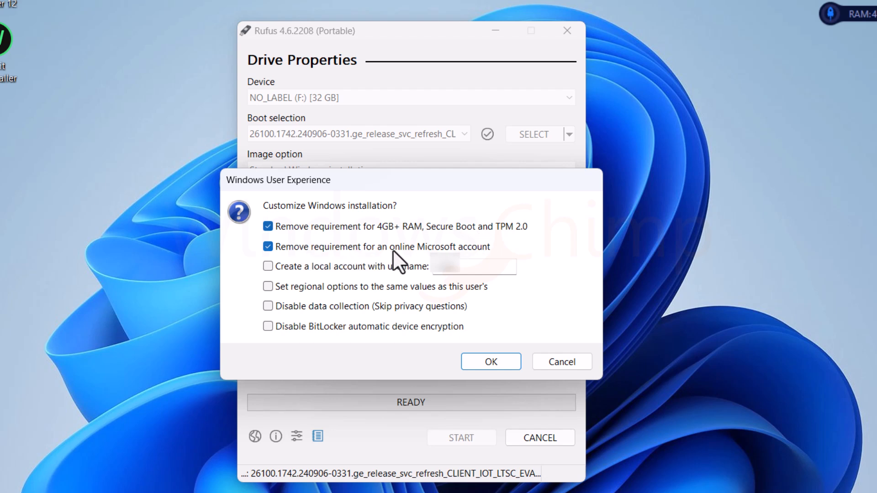
mouse_move(428, 270)
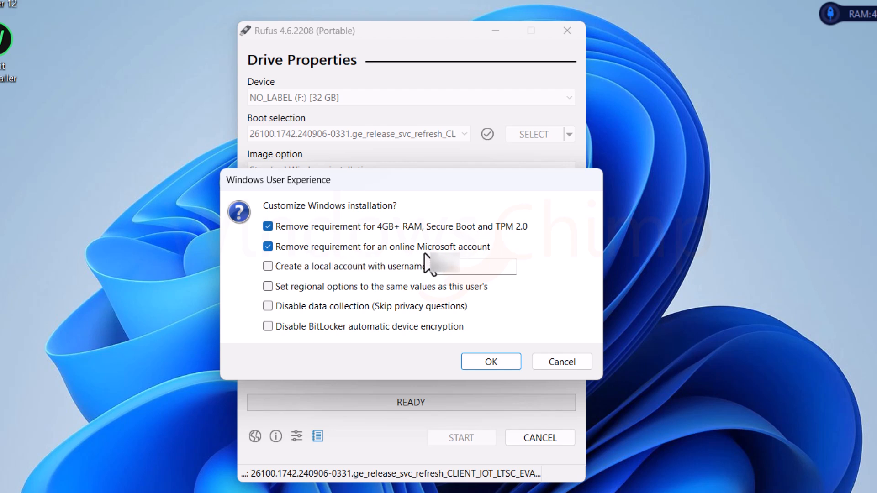
click(267, 226)
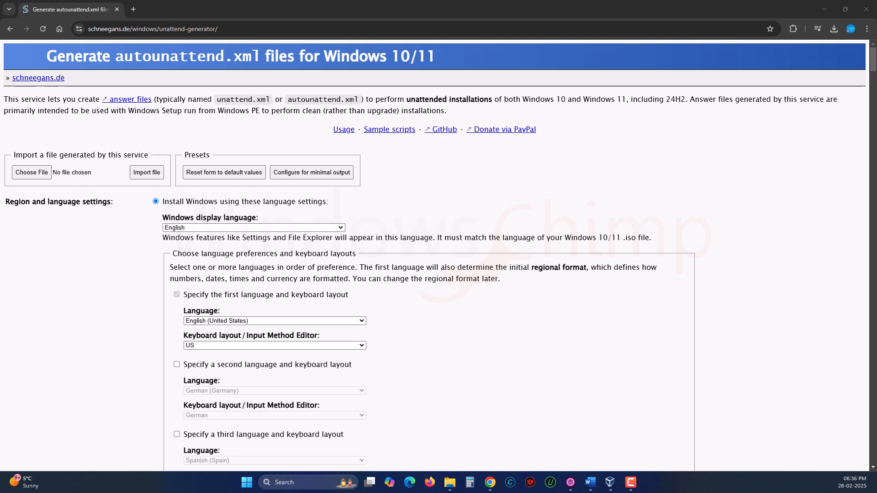
mouse_move(412, 276)
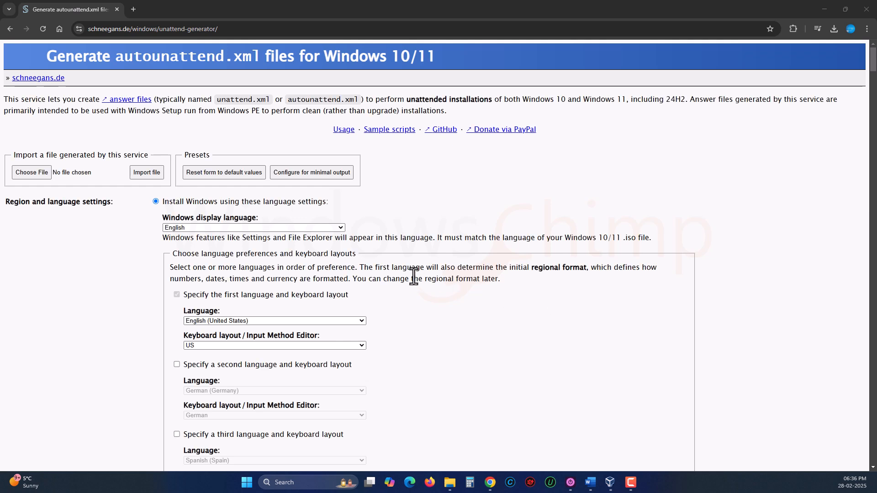
mouse_move(222, 173)
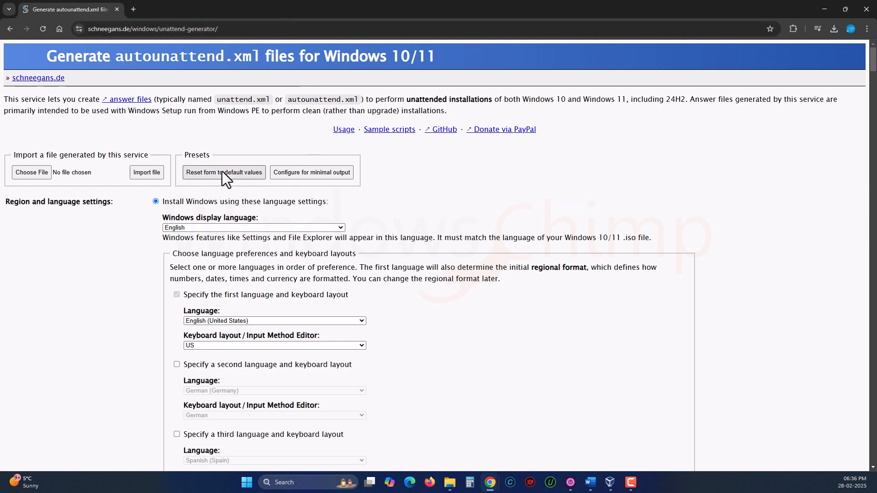
mouse_move(310, 173)
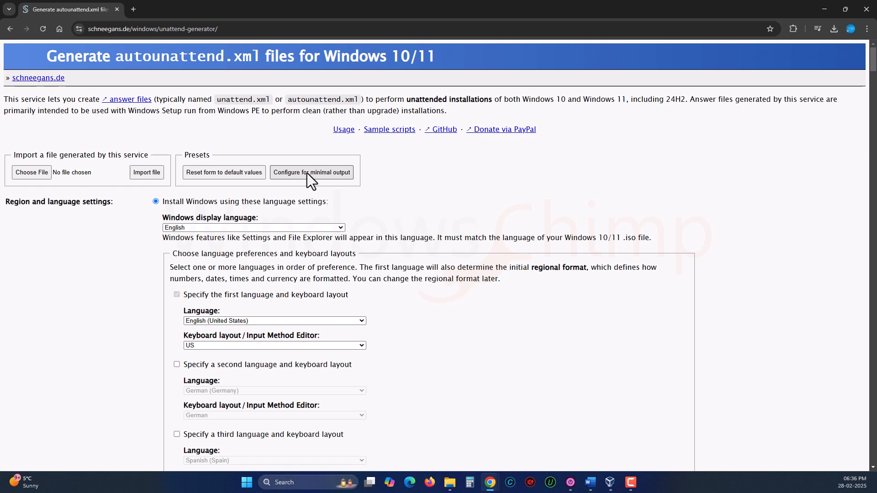
scroll(down, 3)
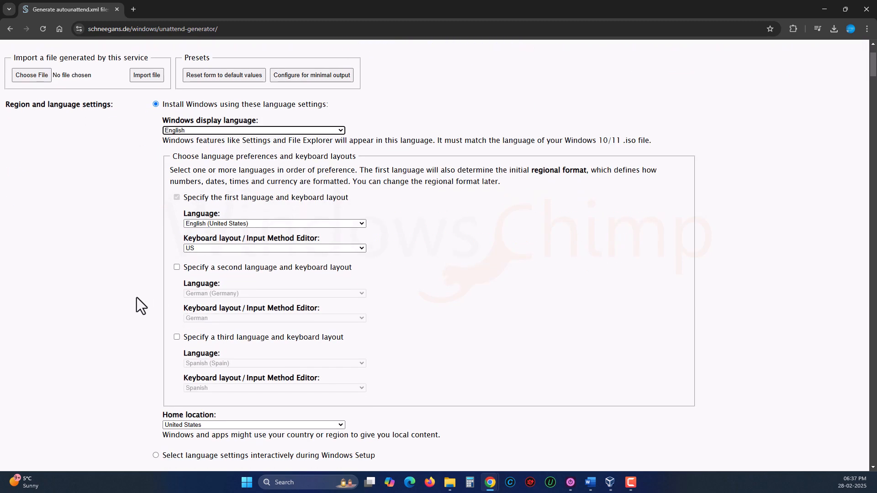
scroll(down, 3)
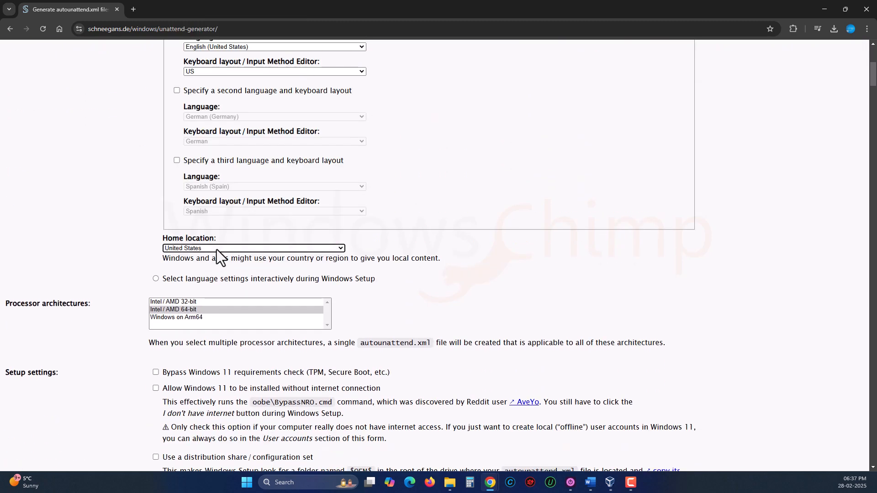
scroll(down, 3)
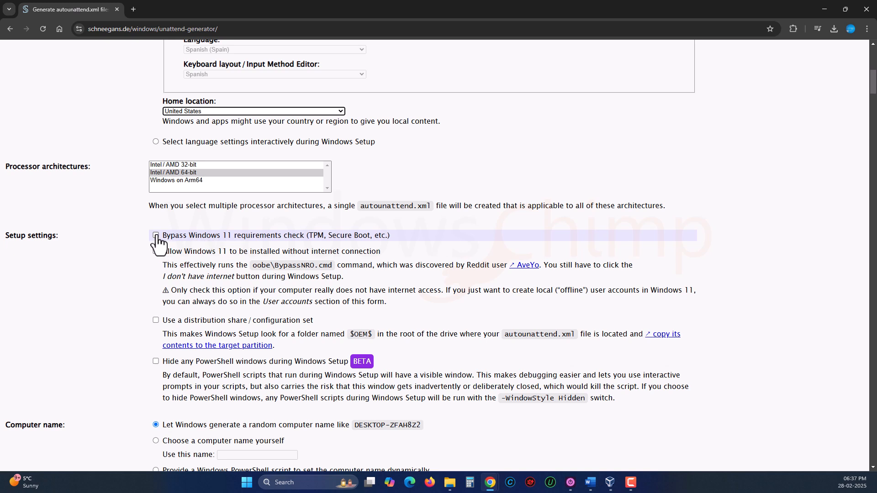
Enable bypassing the Windows 11 requirements check and installing without an internet connection.
click(156, 235)
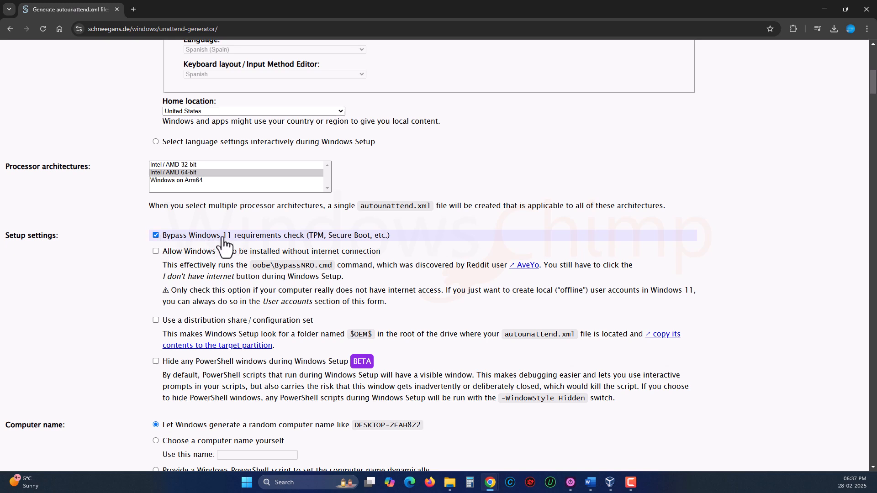
mouse_move(179, 263)
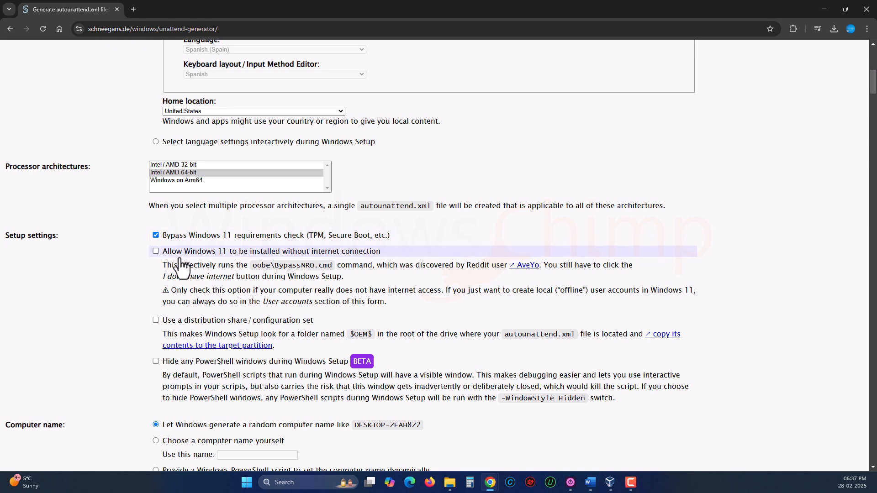
click(155, 251)
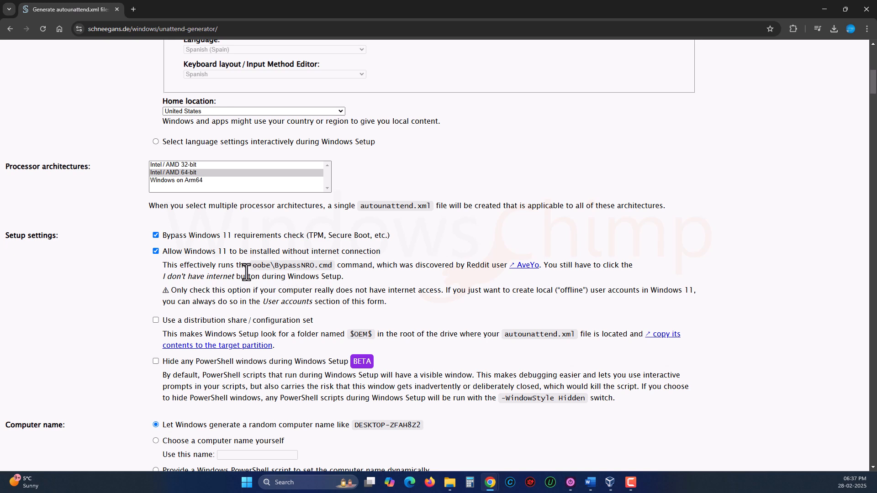
mouse_move(156, 250)
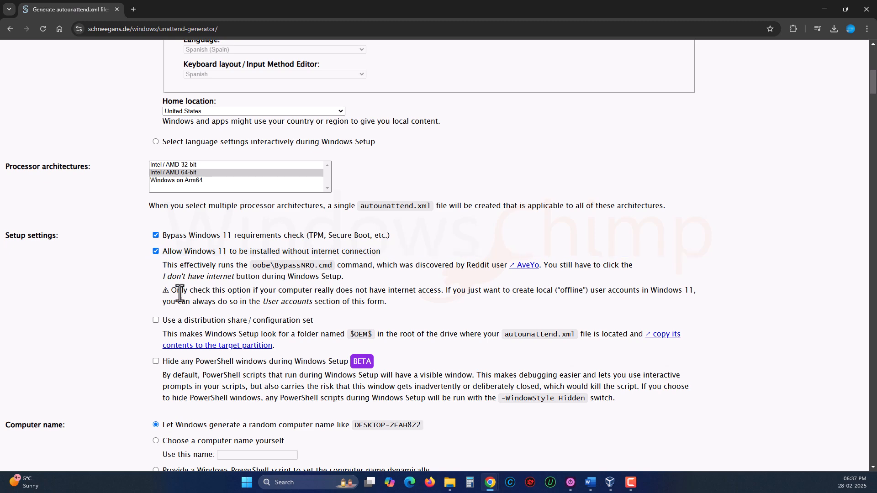
scroll(down, 3)
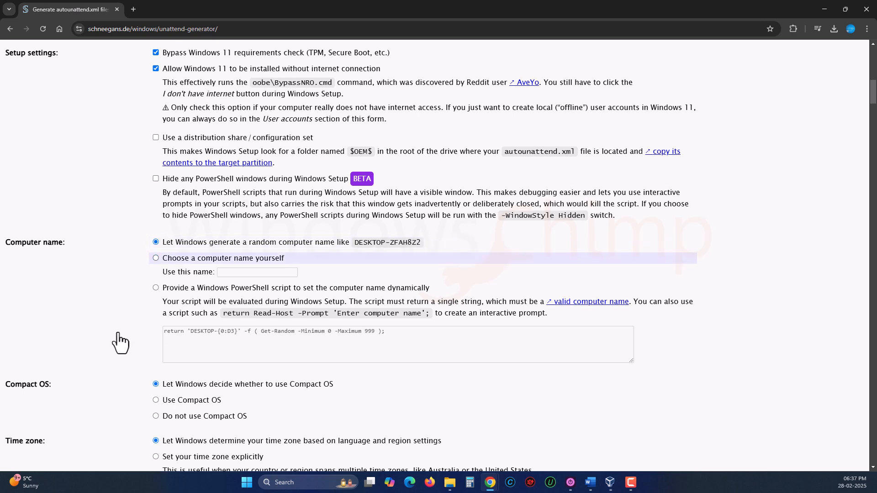
scroll(down, 3)
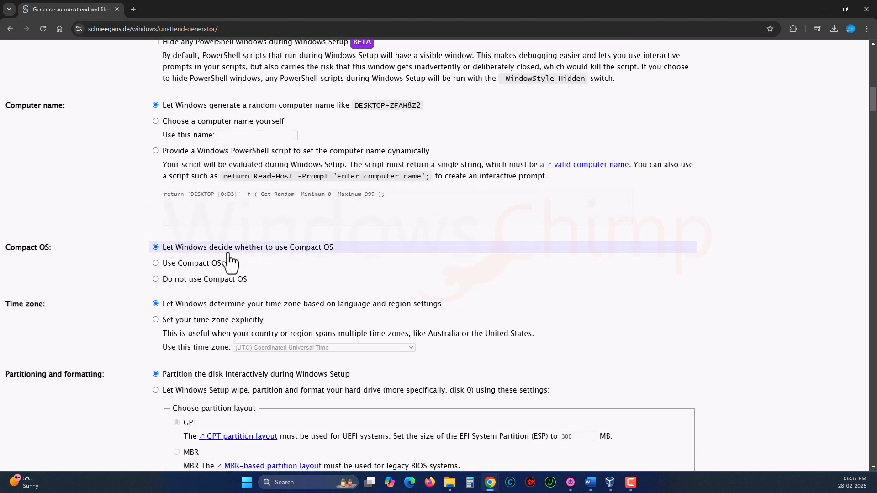
mouse_move(132, 324)
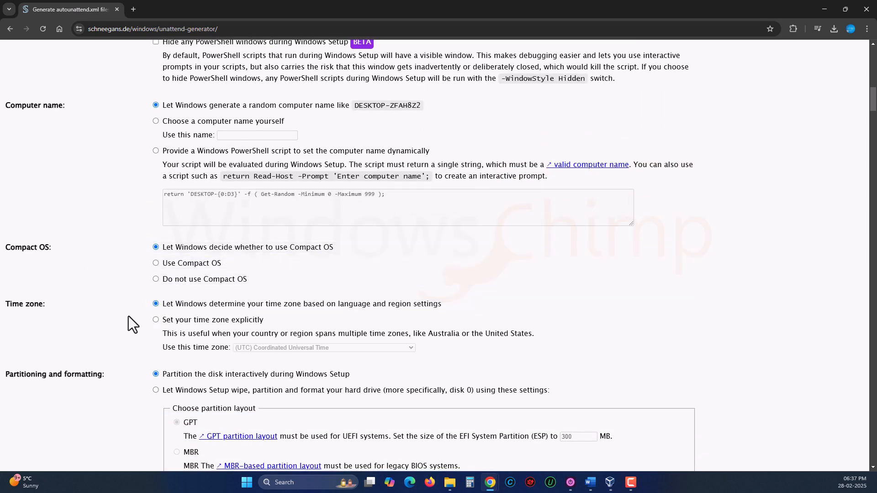
mouse_move(188, 339)
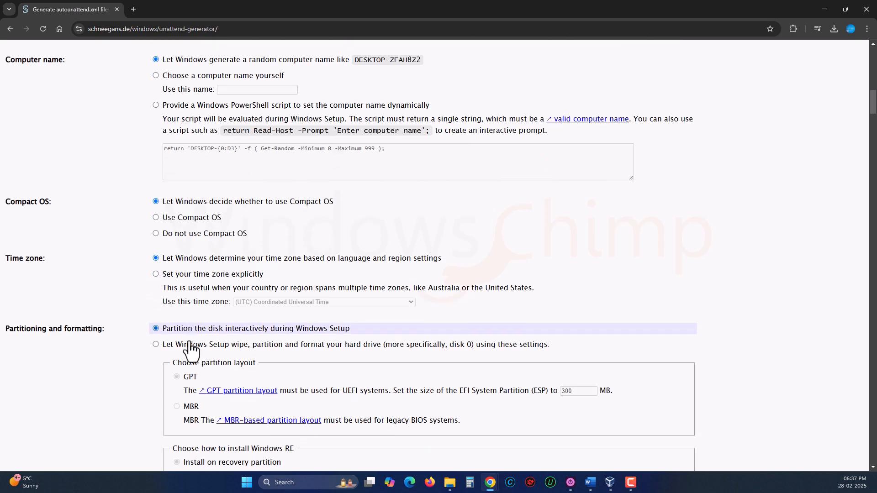
scroll(down, 3)
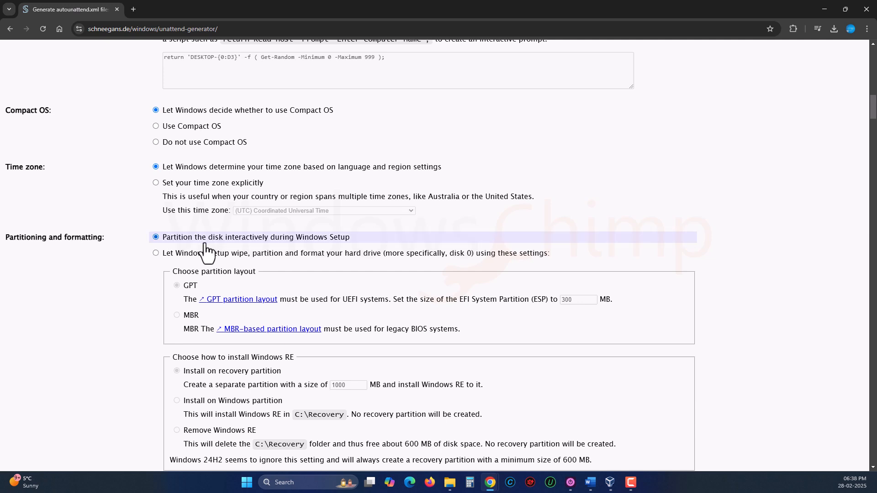
scroll(down, 3)
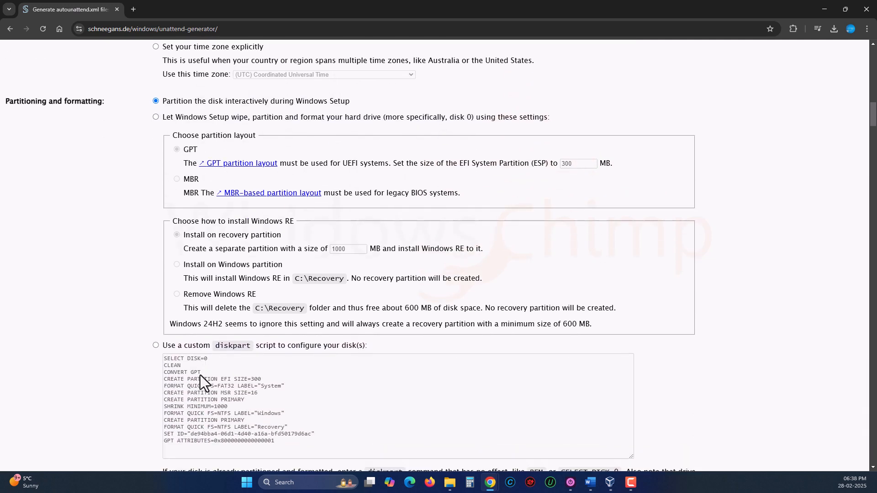
scroll(down, 3)
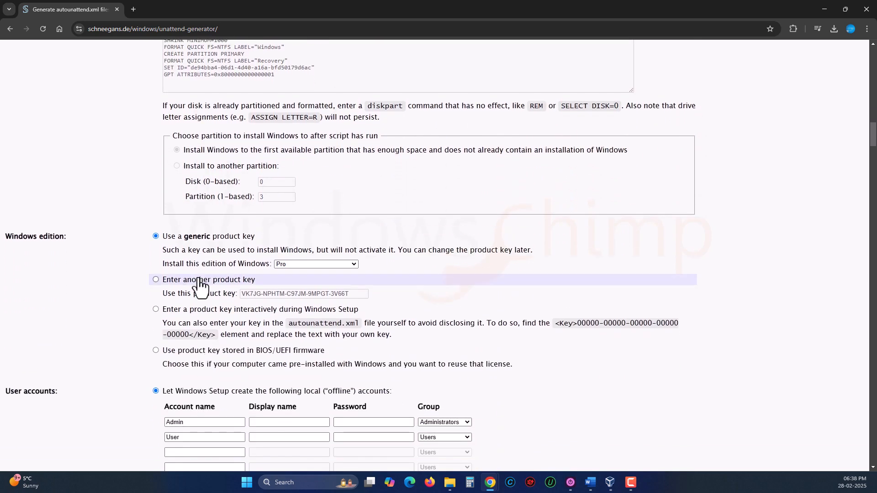
click(315, 263)
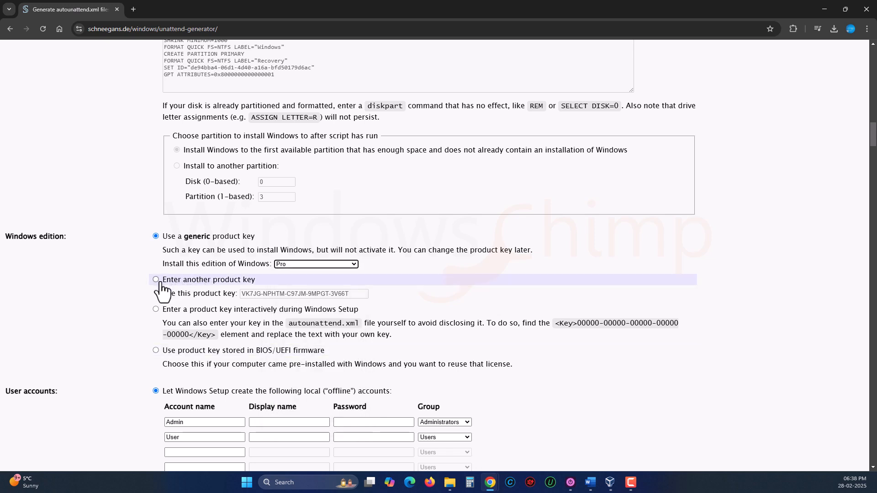
click(157, 280)
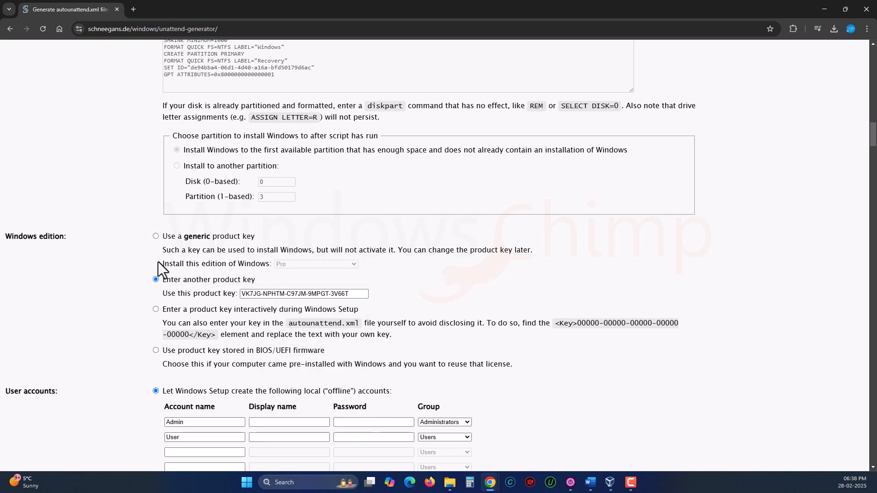
mouse_move(158, 358)
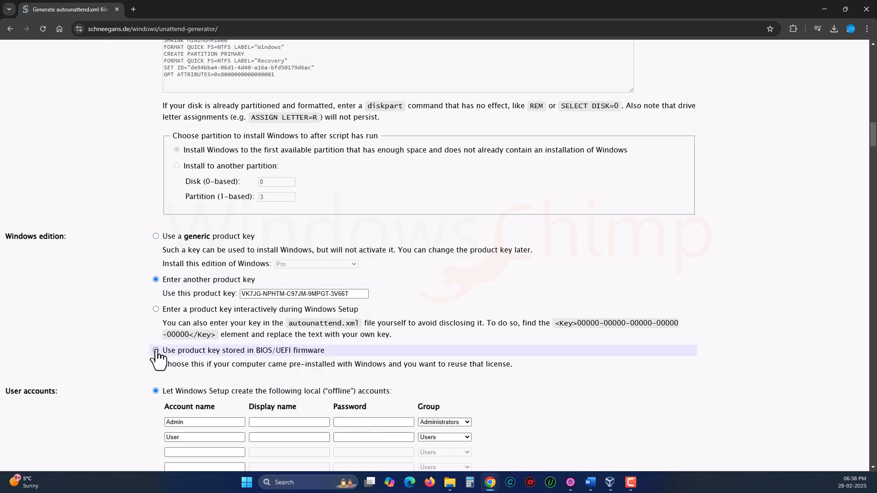
click(155, 353)
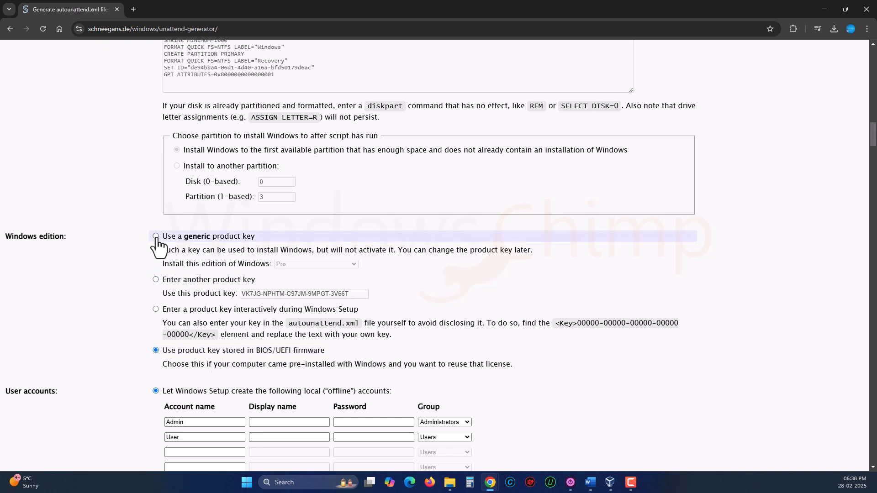
click(155, 235)
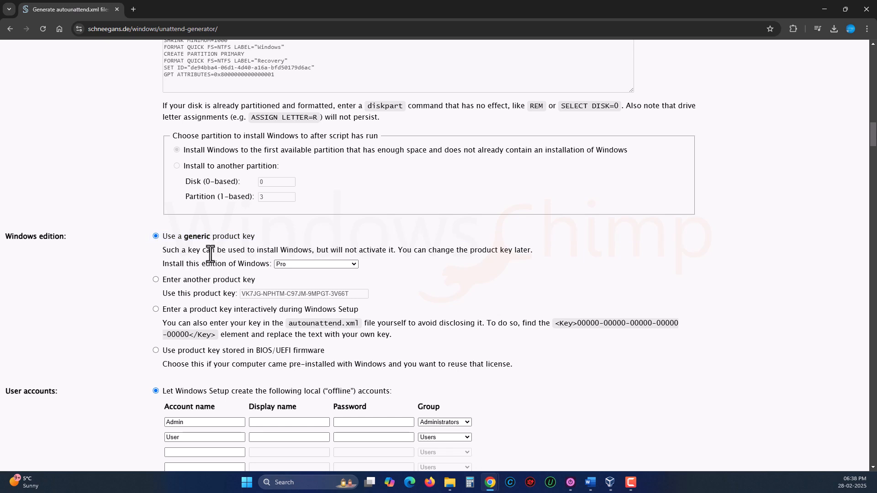
Review the predefined account fields, then choose adding a local offline account interactively during Setup.
scroll(down, 3)
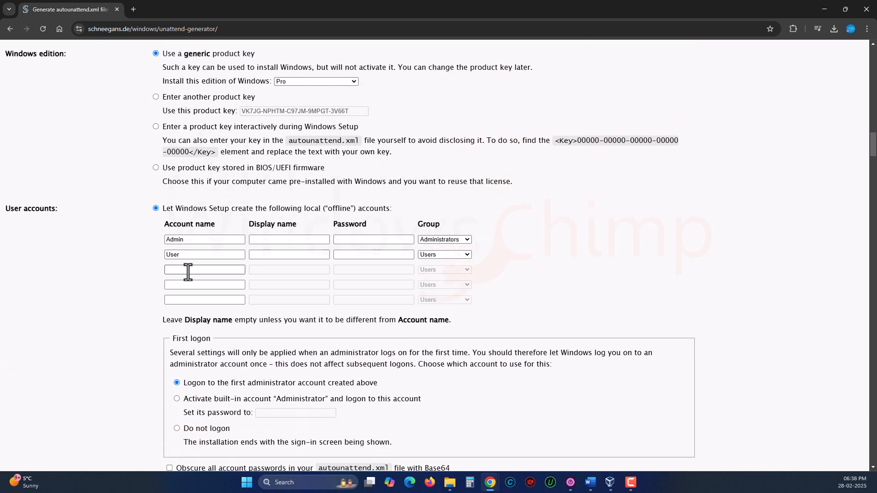
click(443, 255)
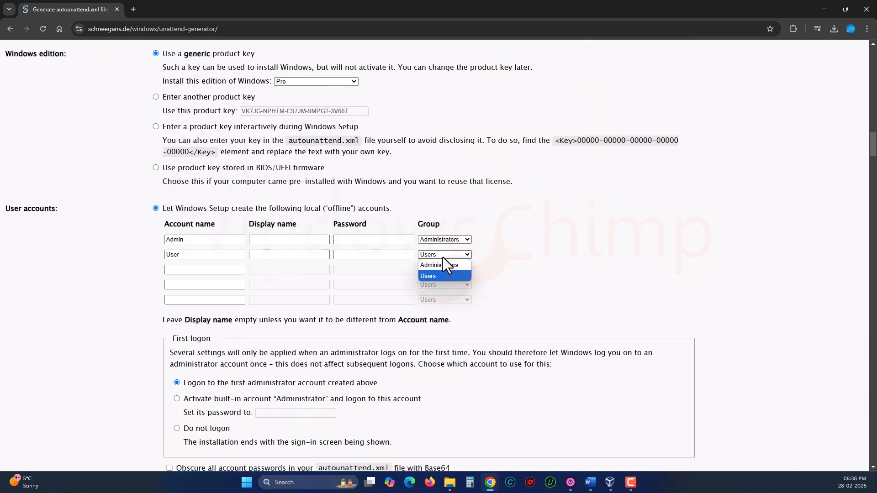
click(427, 275)
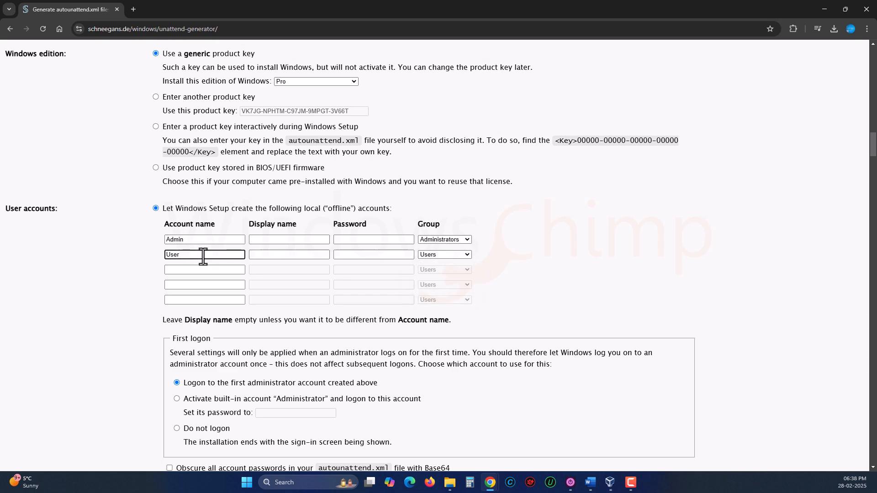
scroll(down, 3)
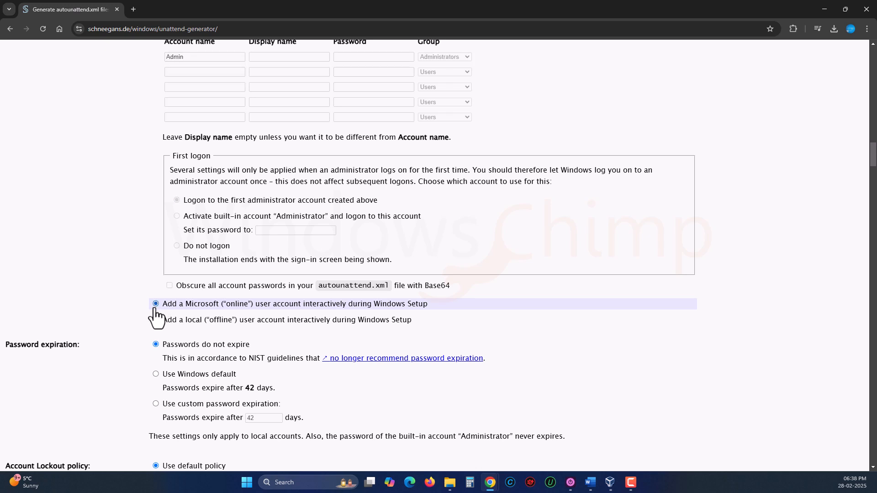
scroll(up, 3)
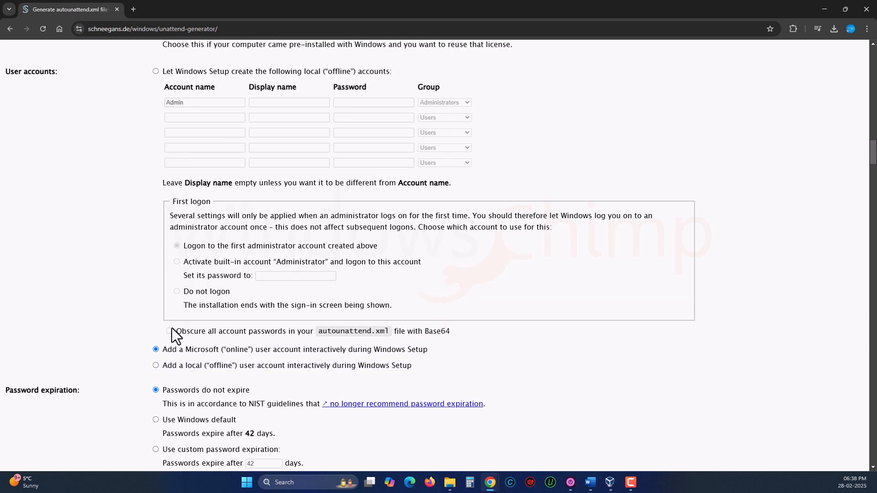
click(156, 366)
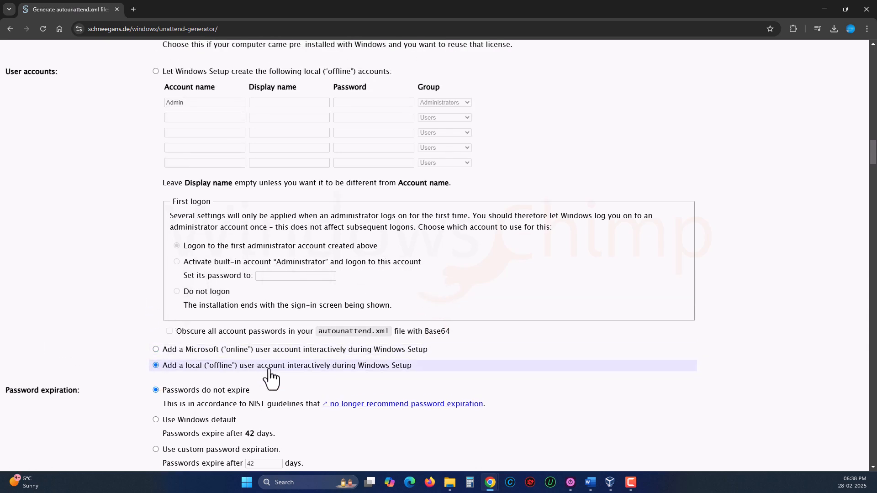
mouse_move(303, 380)
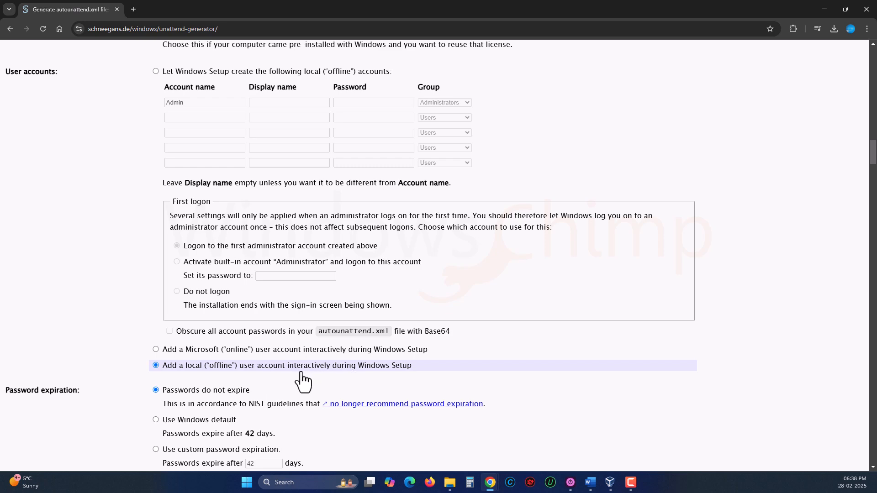
scroll(down, 3)
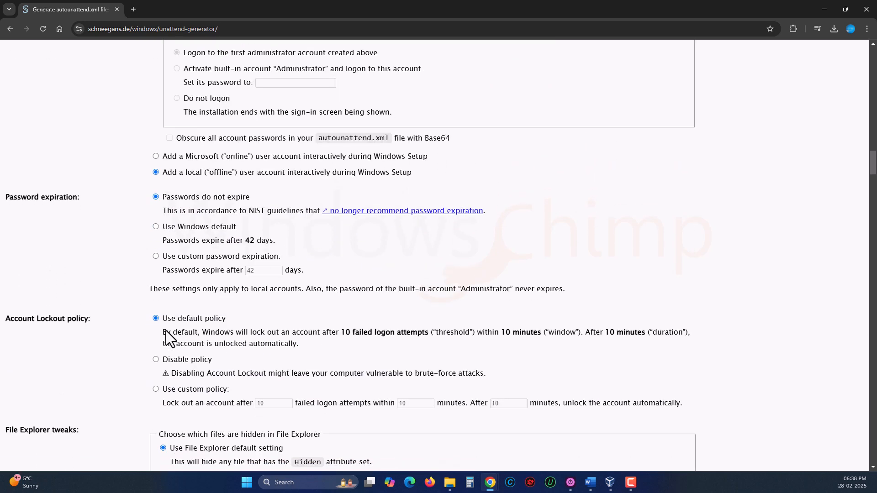
scroll(down, 3)
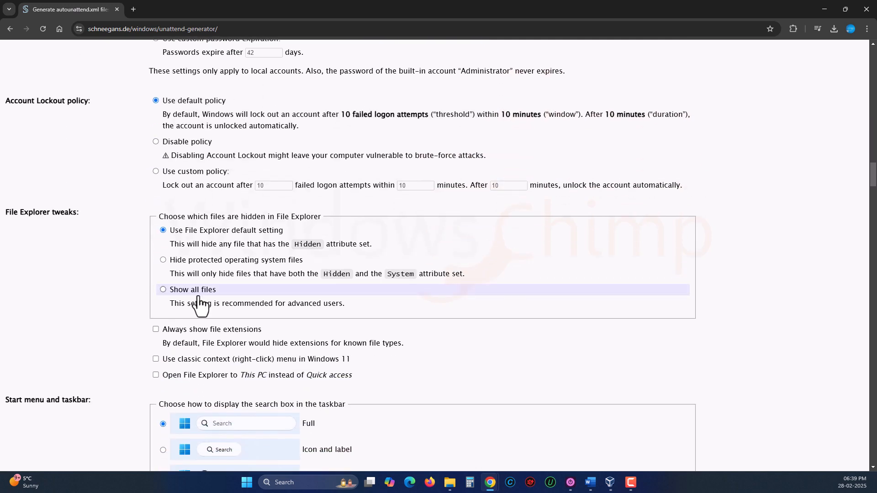
Disable widgets and exclude Bing results from Start menu and search box searches.
scroll(down, 3)
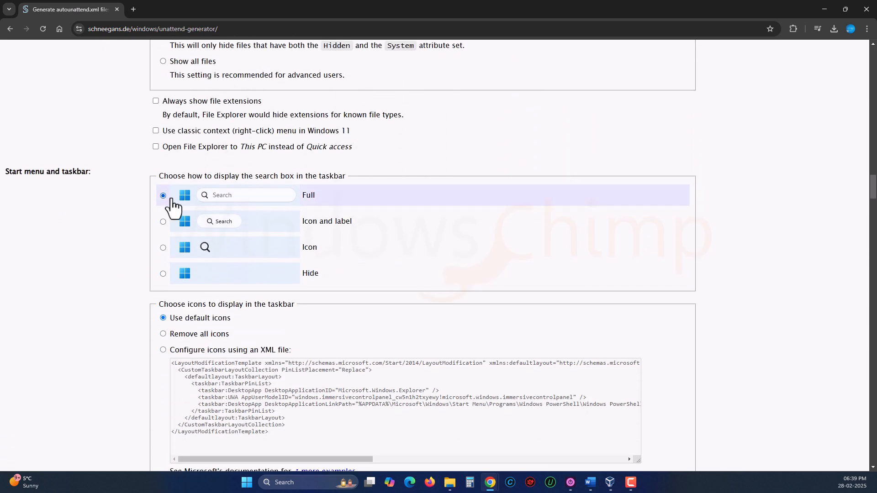
mouse_move(199, 276)
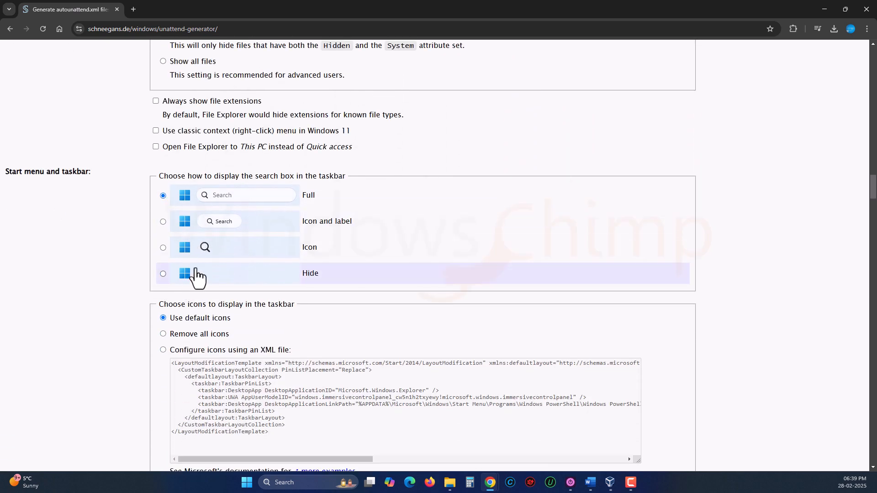
click(162, 221)
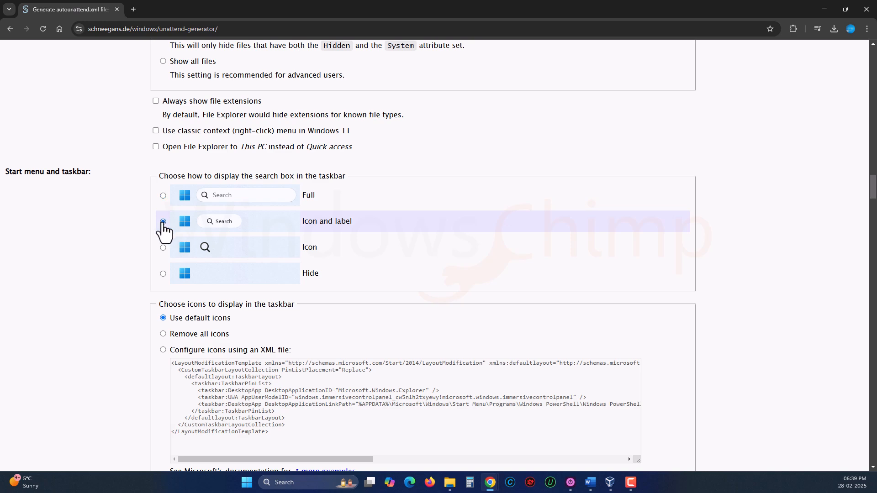
scroll(down, 3)
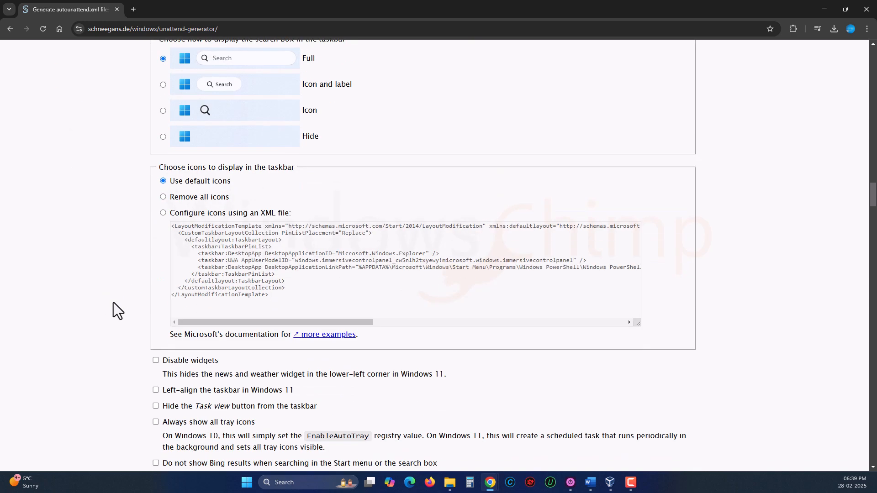
scroll(down, 3)
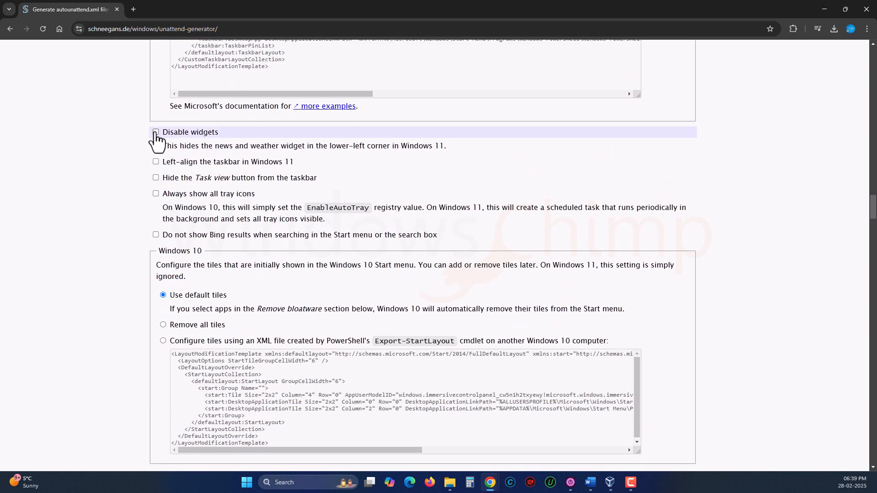
click(155, 131)
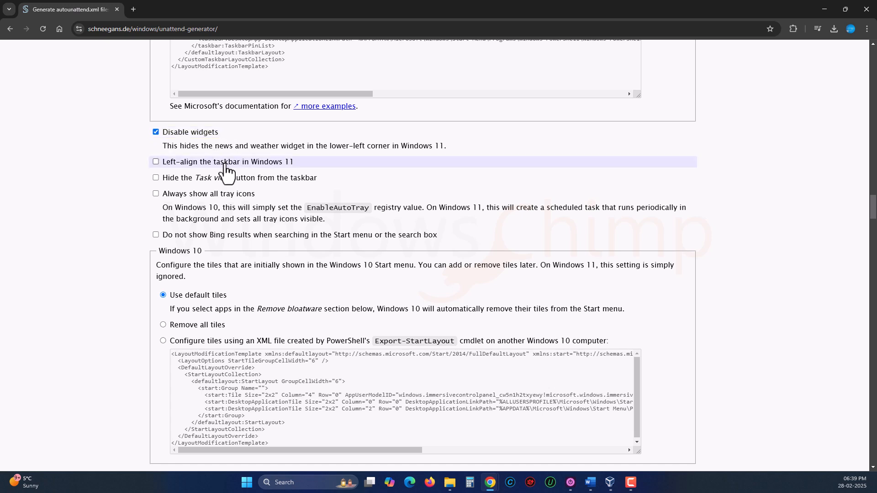
mouse_move(377, 235)
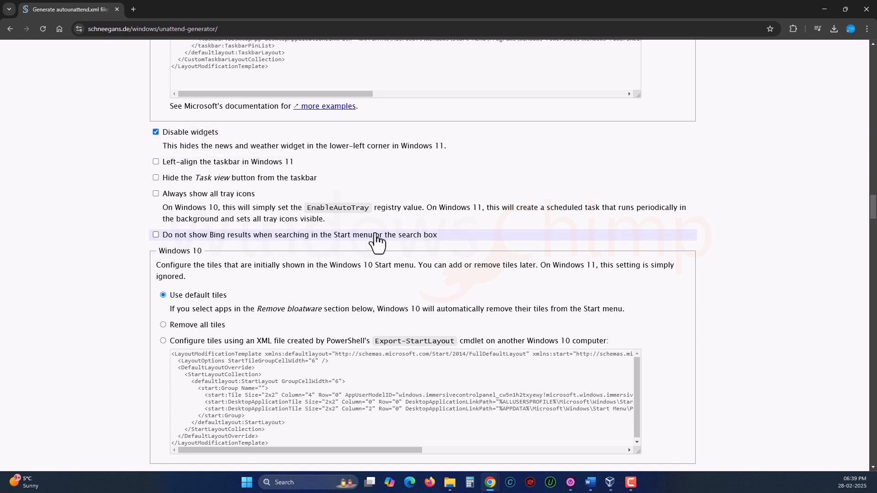
click(156, 234)
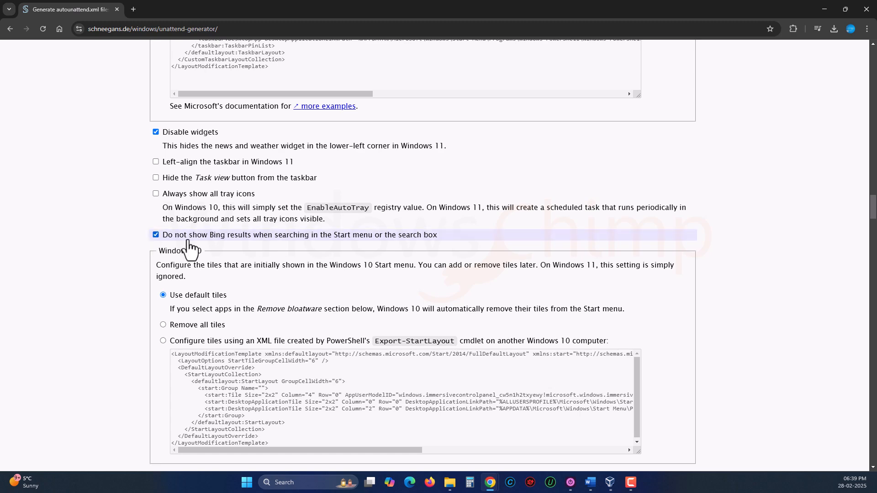
scroll(down, 3)
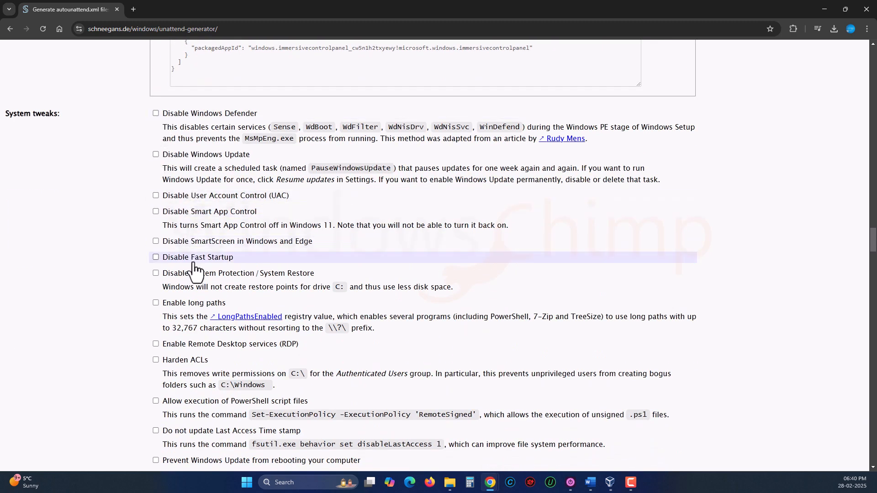
scroll(down, 3)
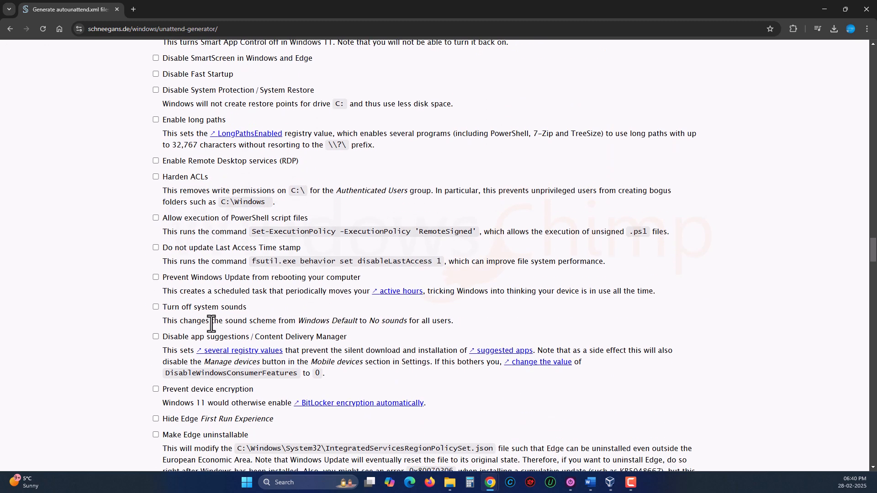
scroll(down, 3)
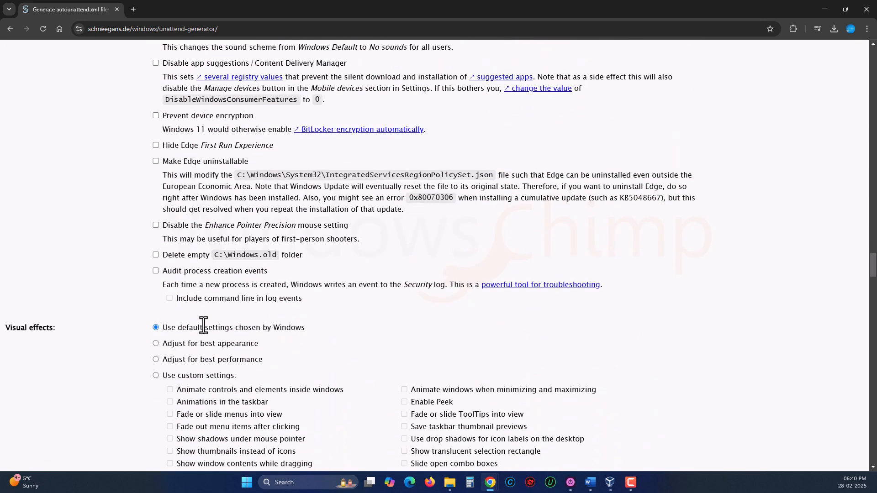
scroll(down, 3)
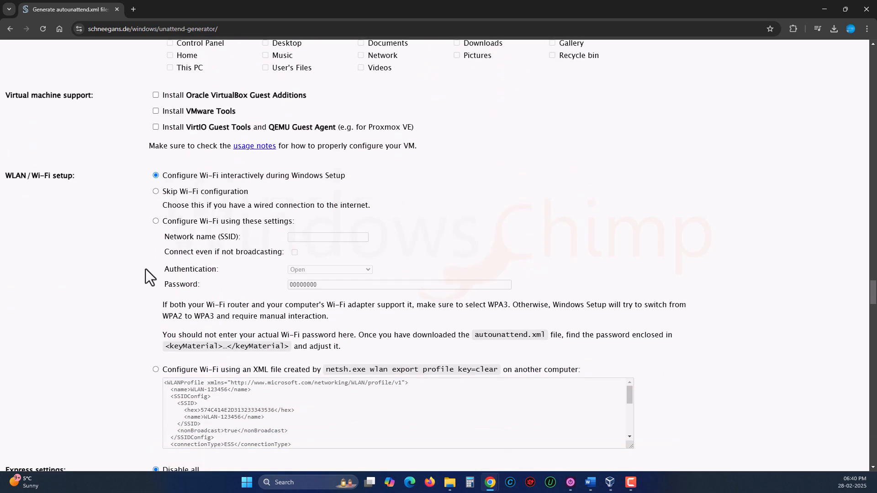
scroll(down, 3)
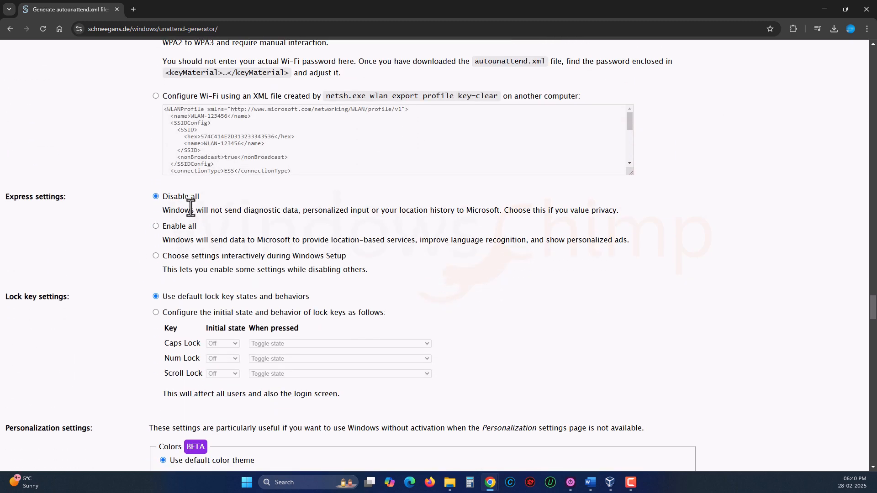
mouse_move(213, 210)
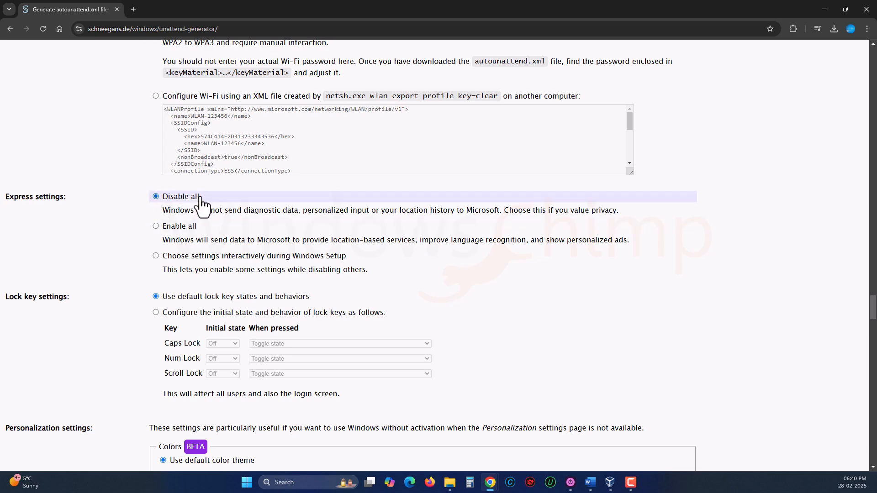
scroll(down, 3)
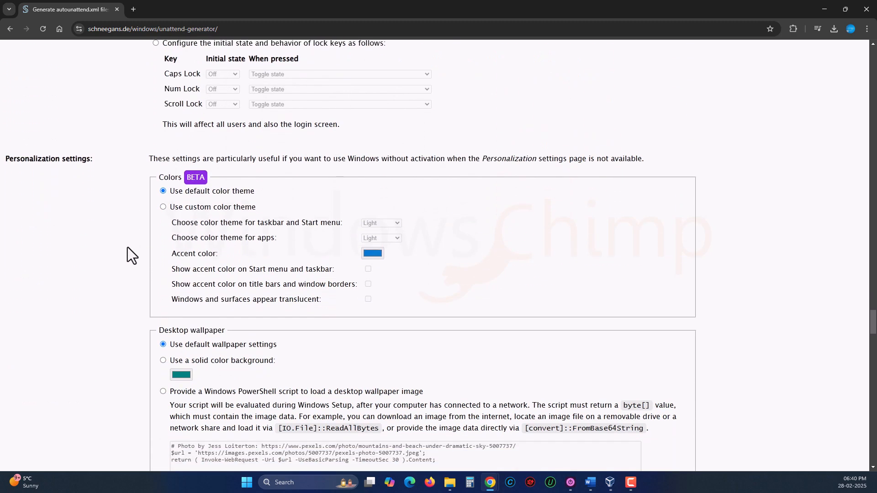
Reach the Submit form section and download the generated autounattend.xml answer file.
scroll(down, 3)
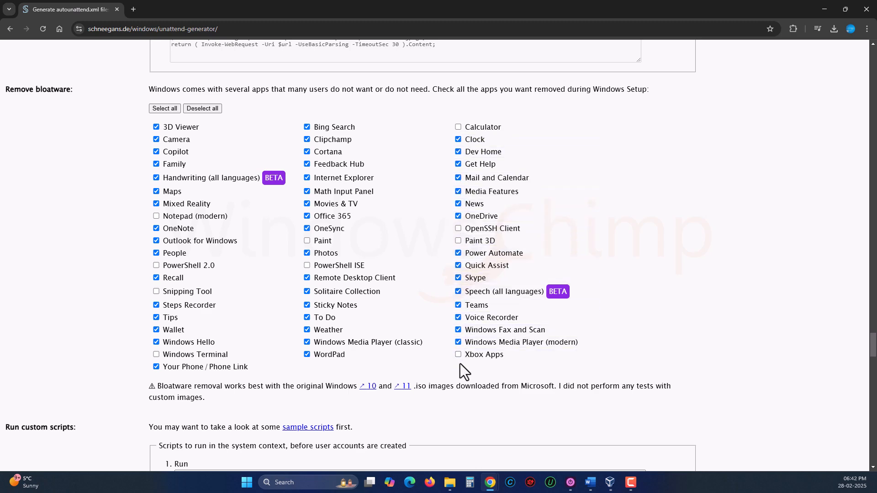
scroll(down, 3)
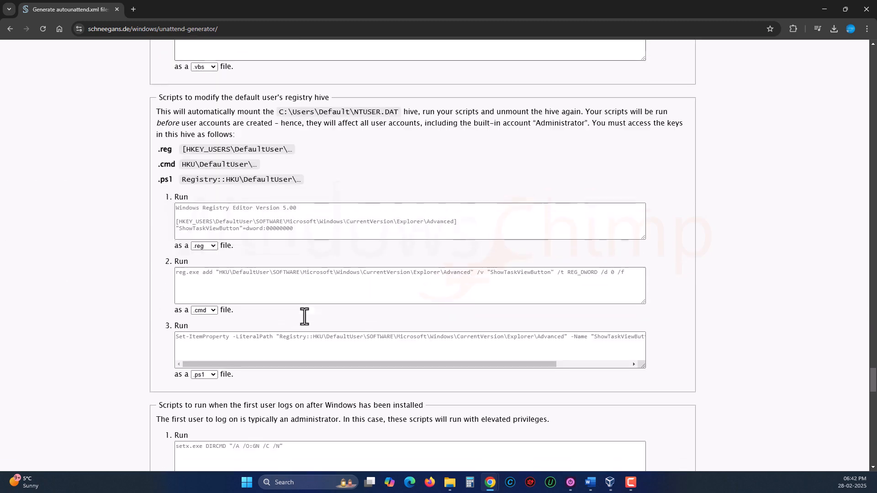
scroll(down, 3)
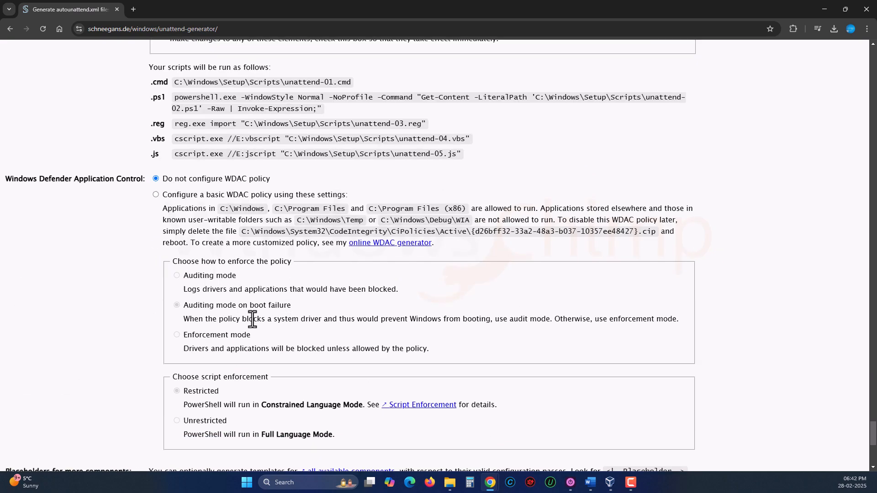
scroll(down, 3)
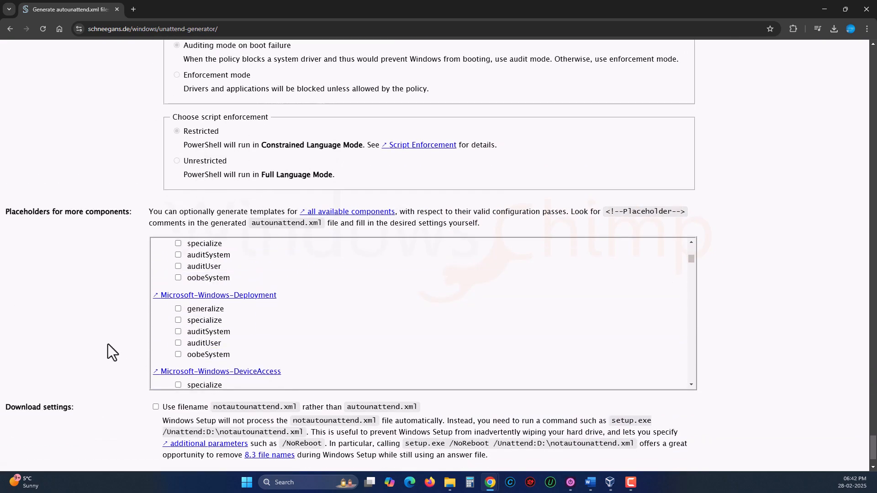
scroll(down, 3)
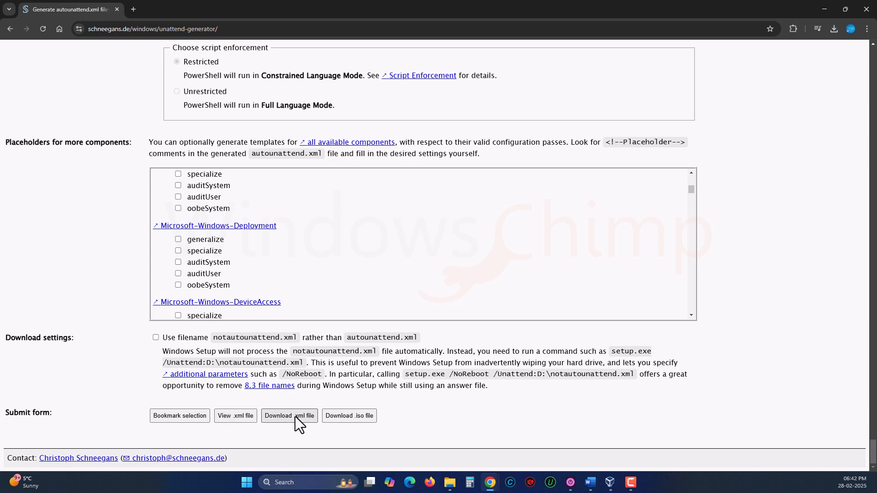
click(290, 415)
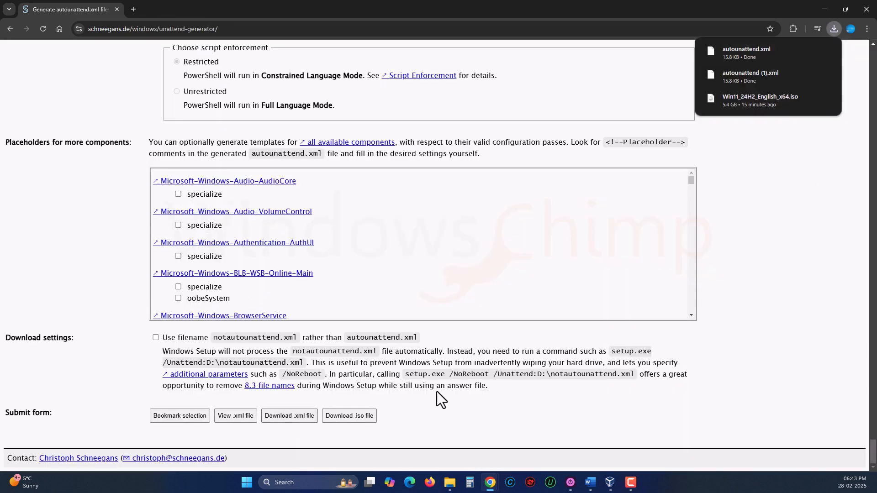
Open the desktop's autounattend.xml in Notepad via its context menu to review the settings.
right_click(325, 134)
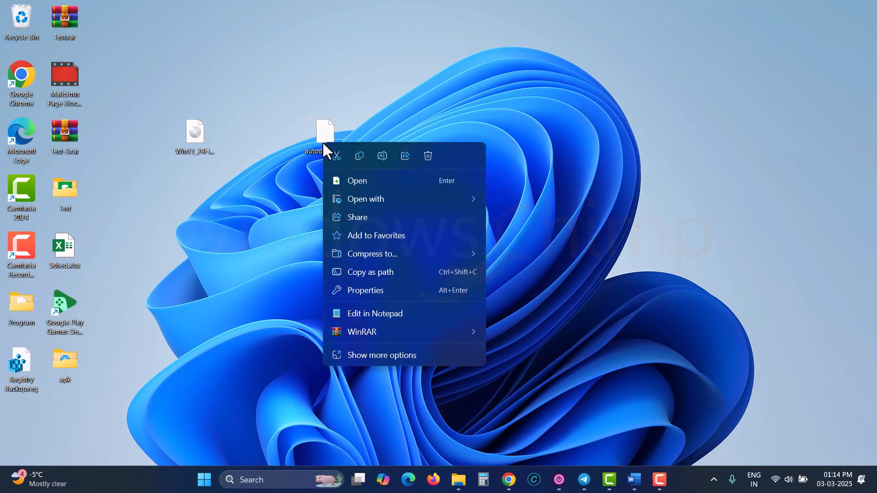
click(374, 313)
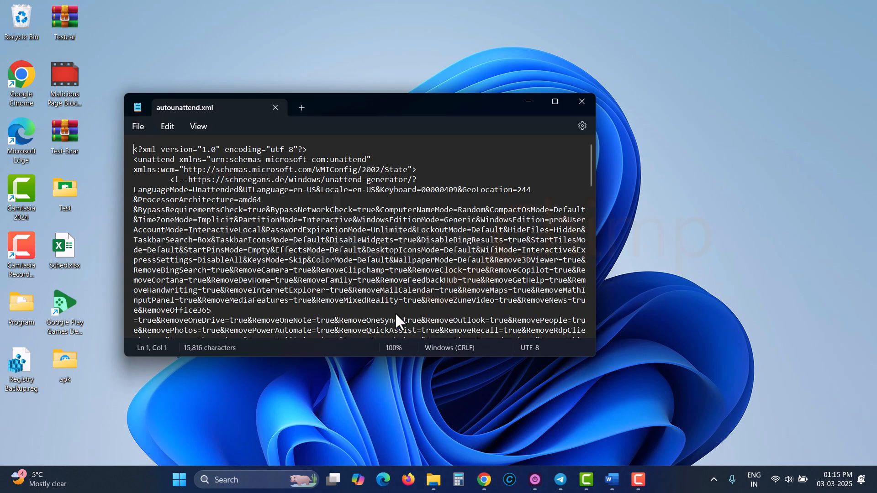
click(554, 101)
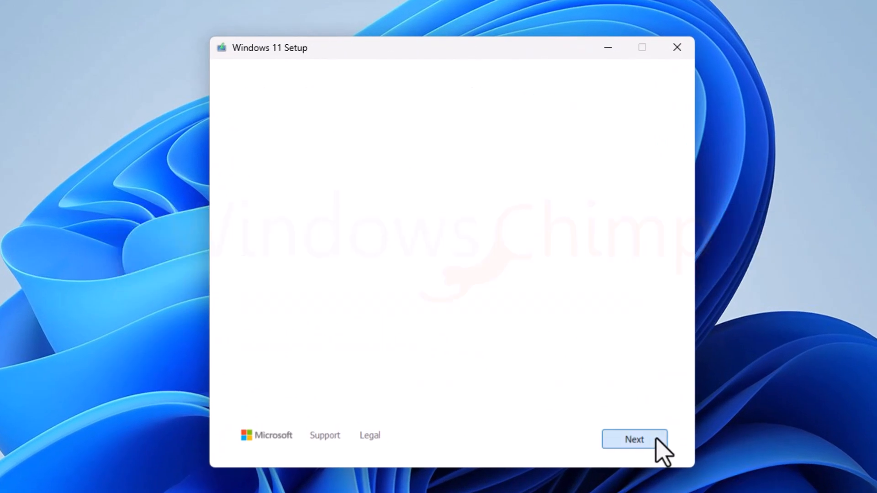
Show autounattend.xml in the ESD-USB (F:) drive's root beside the Windows setup files.
click(634, 439)
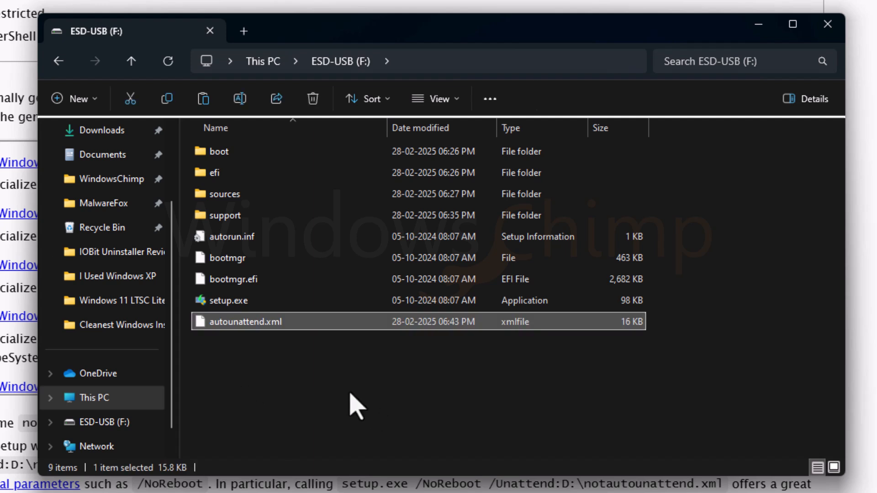
click(284, 419)
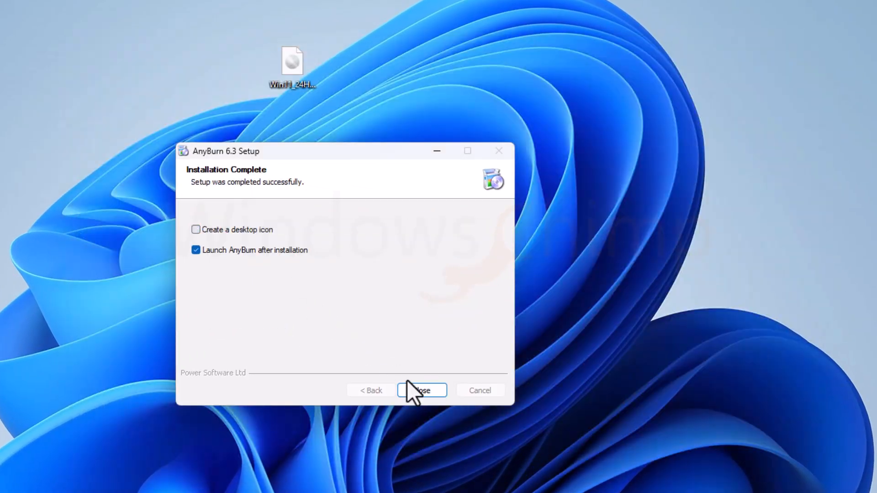
Launch AnyBurn, add autounattend.xml to the Win11_24H2_English_x64.iso root and create the edited ISO.
click(421, 390)
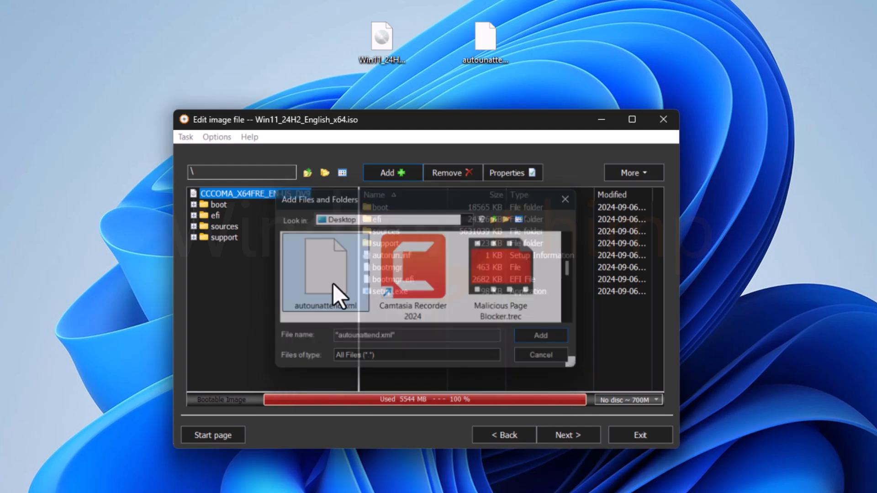
click(567, 434)
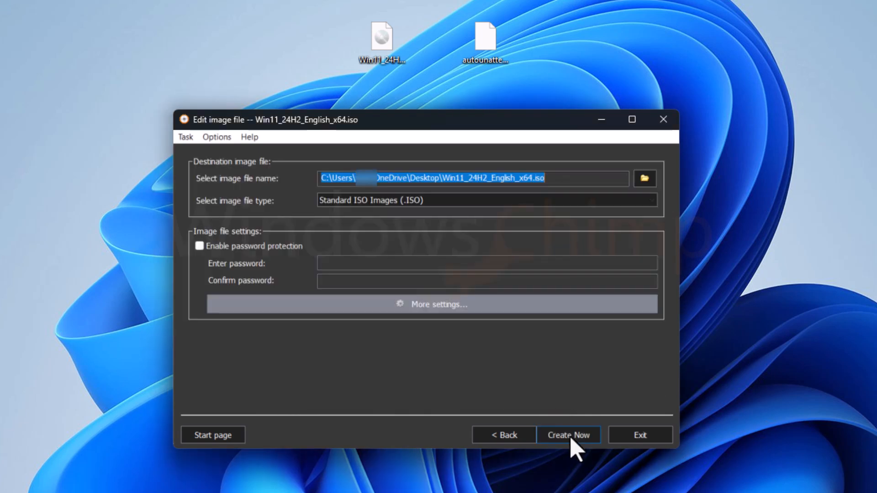
click(567, 435)
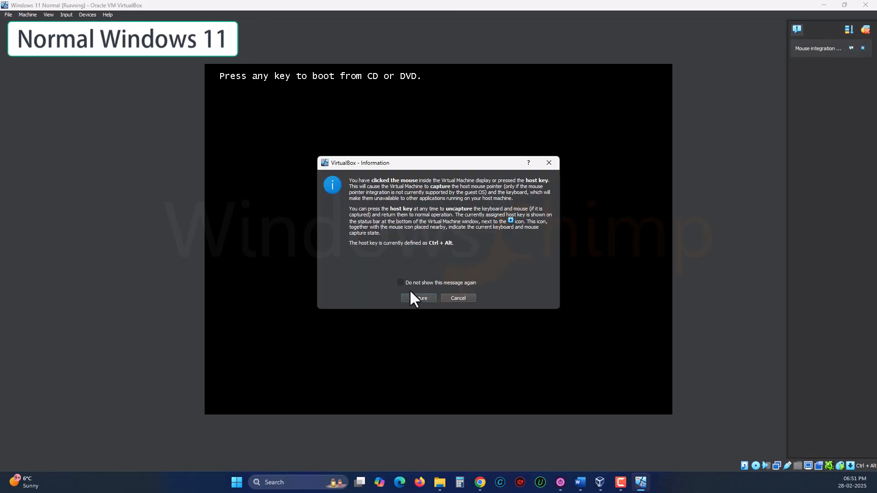
Boot the Normal Windows 11 VM from DVD and accept the license terms to continue setup.
click(418, 298)
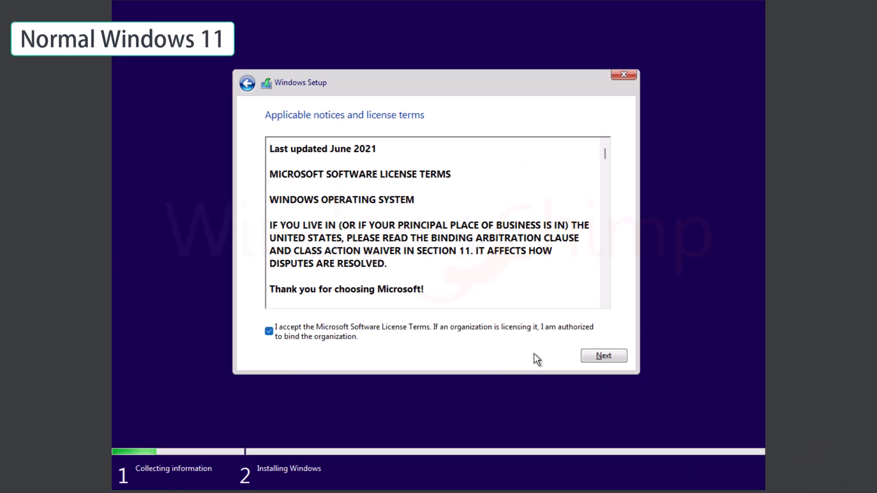
click(603, 355)
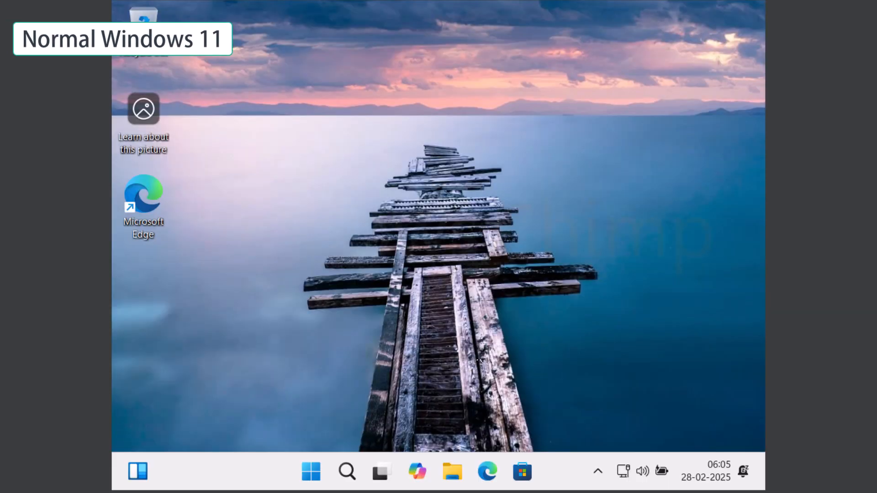
mouse_move(586, 185)
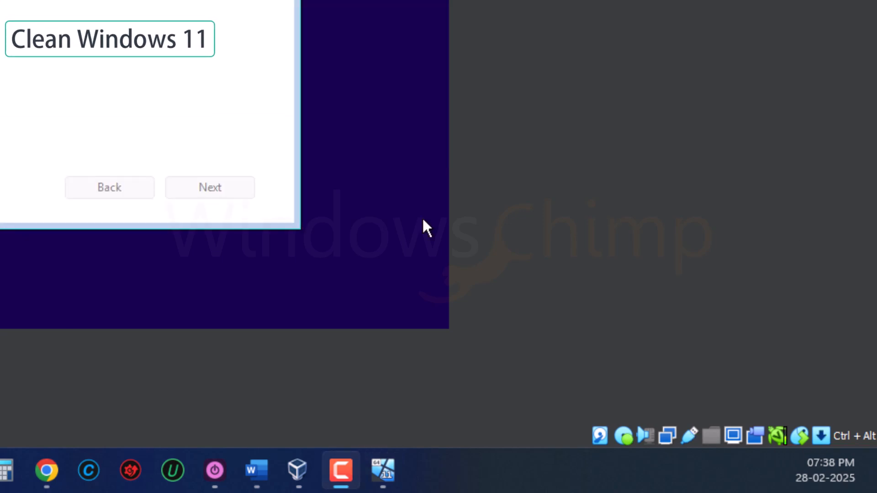
Install onto Disk 0's unallocated 80 GB space and create the local user 'WindowsChimp'.
click(209, 186)
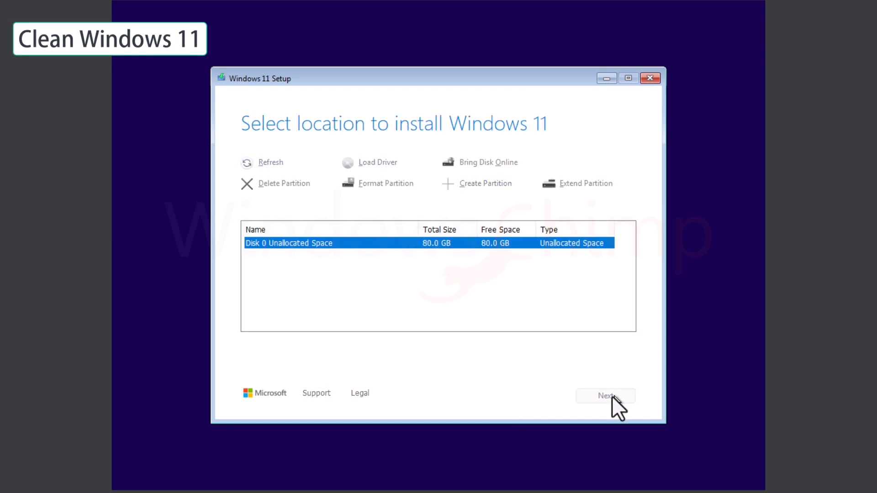
click(604, 395)
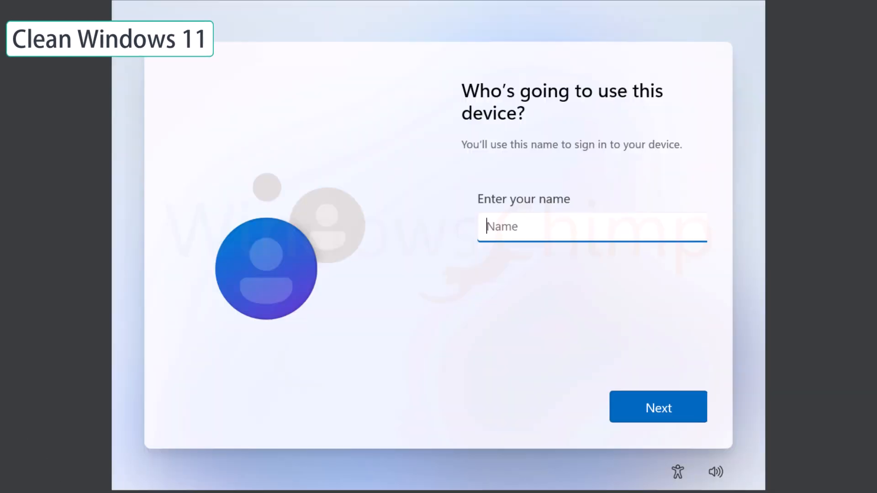
text(WindowsChimp)
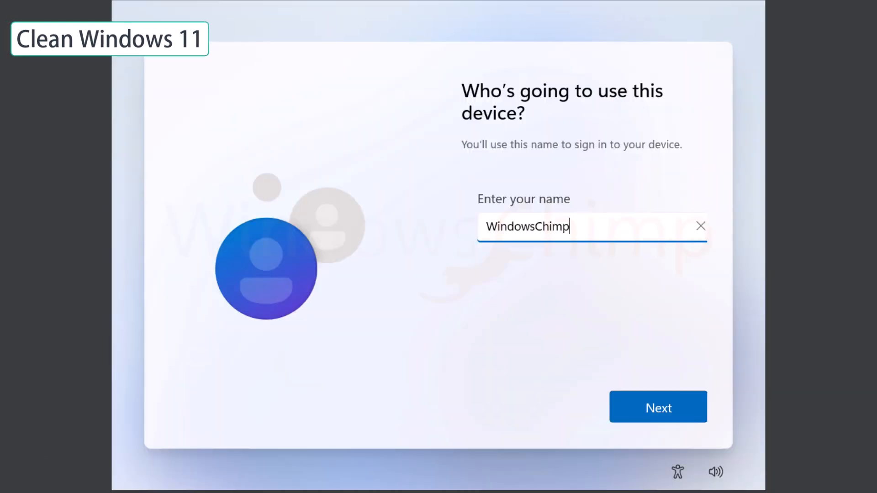
click(657, 406)
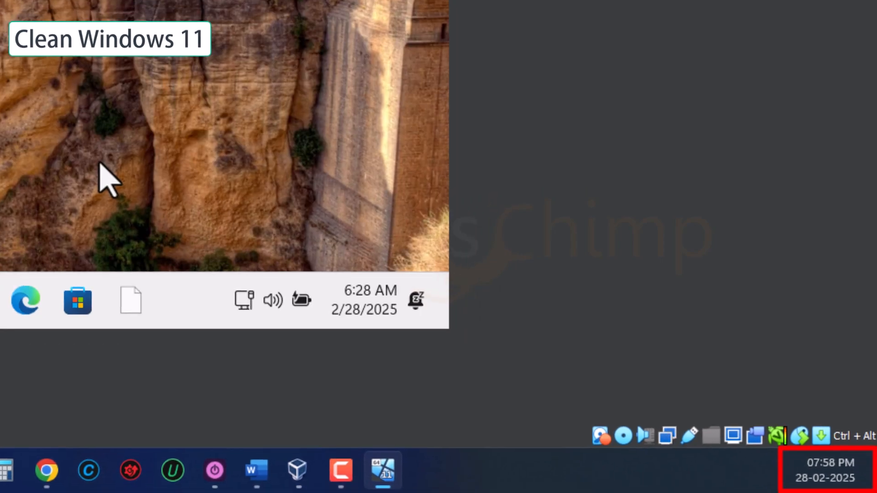
Show the Start menu's All apps list and scroll down to the Windows entries.
click(5, 470)
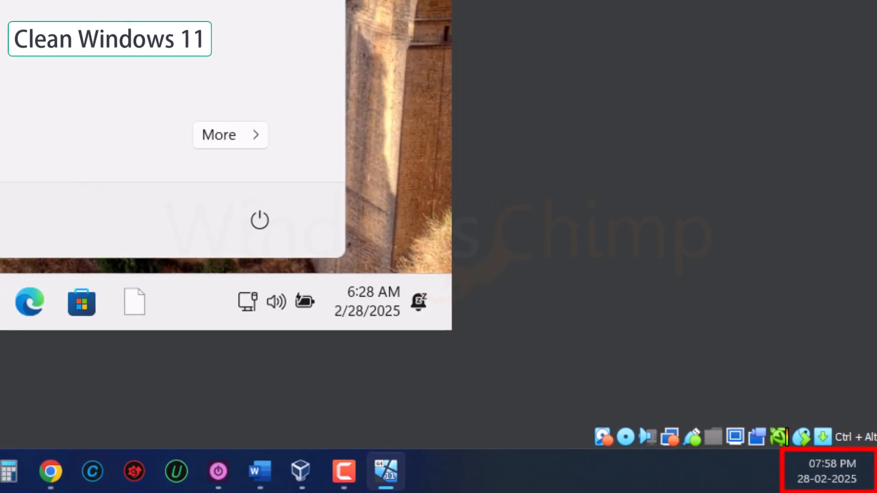
click(172, 471)
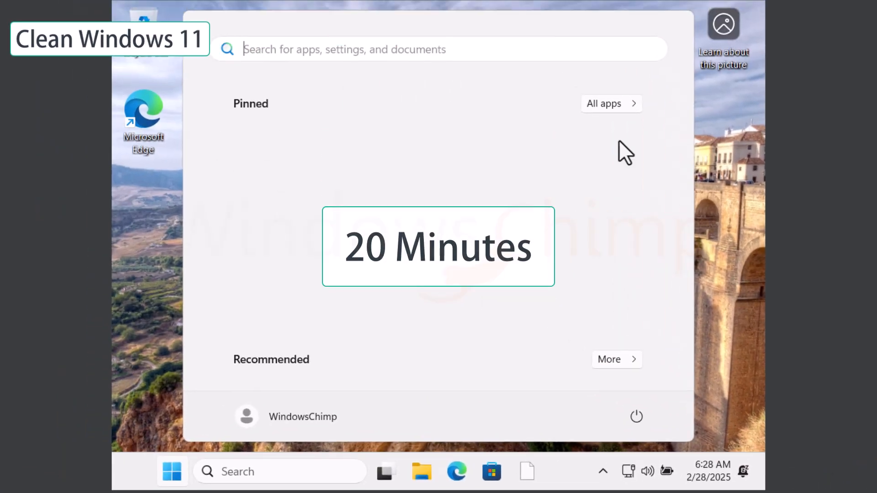
click(611, 103)
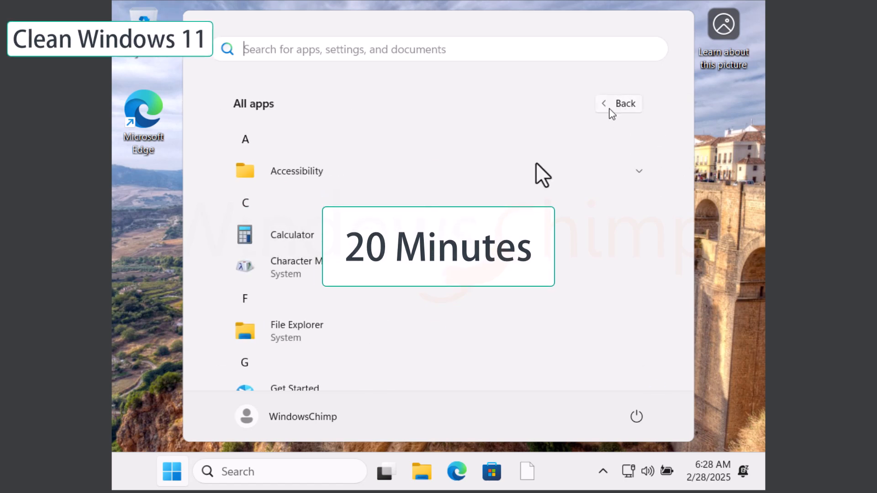
scroll(down, 3)
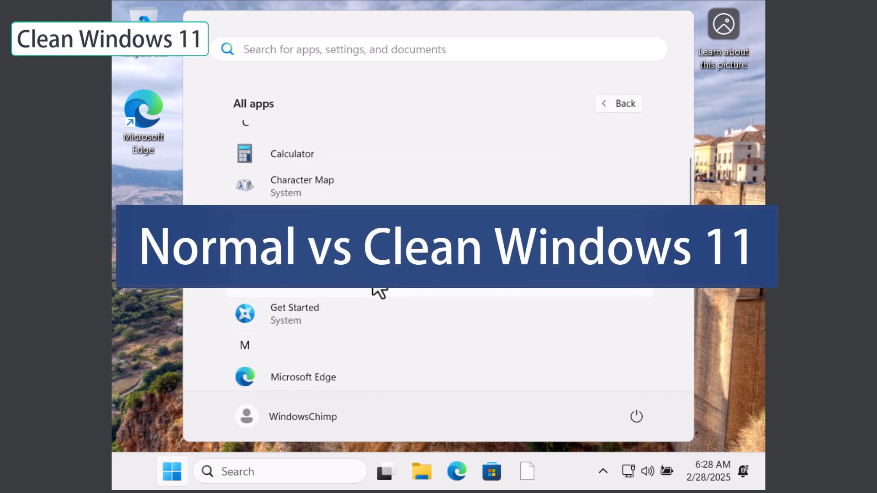
scroll(down, 3)
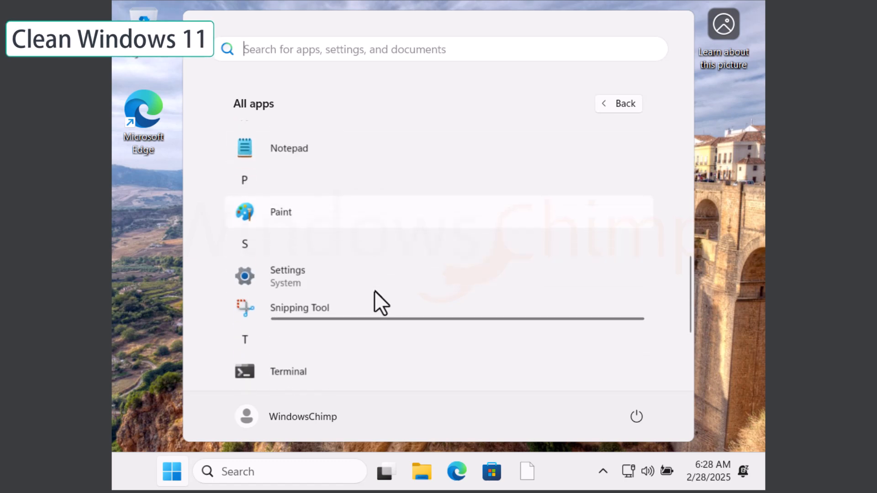
scroll(down, 3)
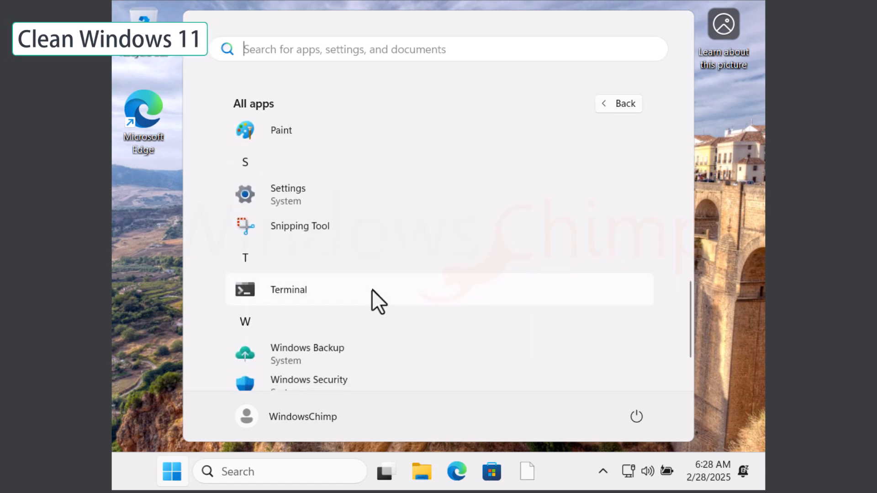
scroll(down, 3)
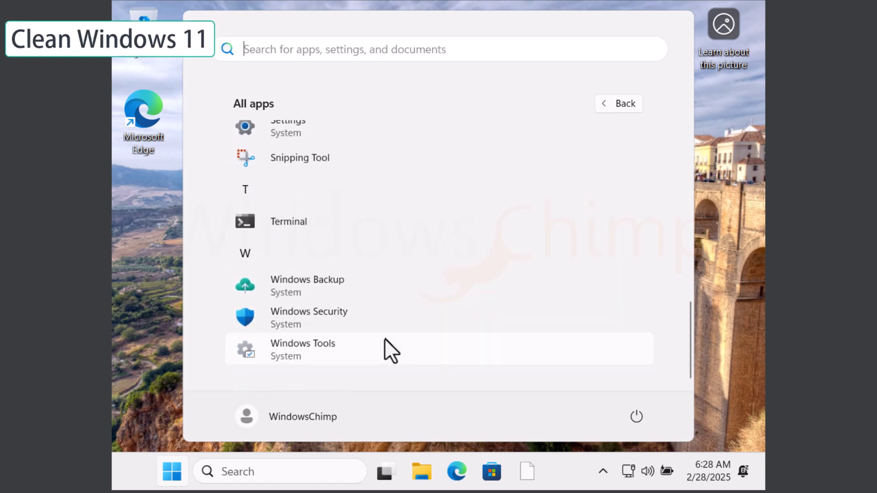